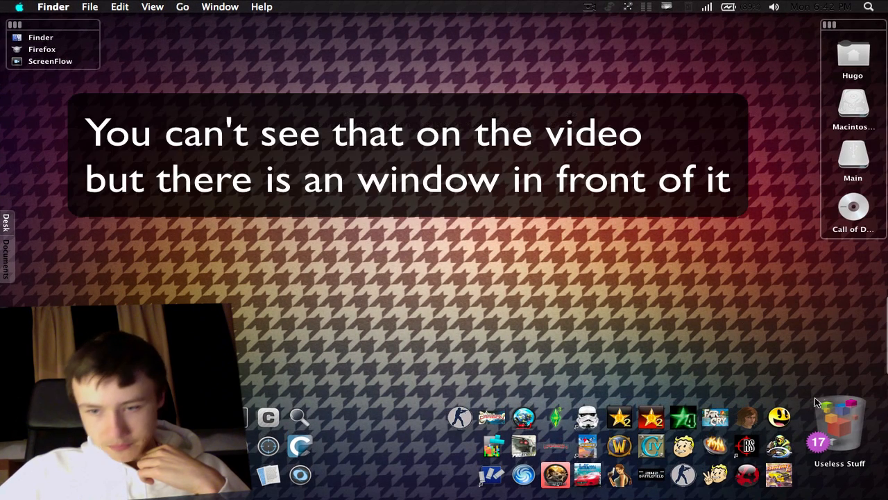
pyautogui.moveTo(305, 380)
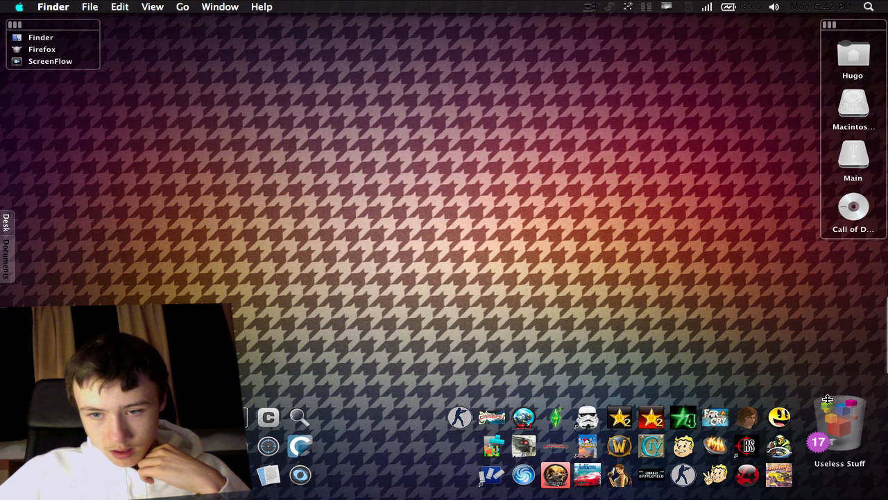
# Go to the DragThing home page in Firefox and follow its Download link.
pyautogui.moveTo(840, 423); pyautogui.dragTo(733, 197)
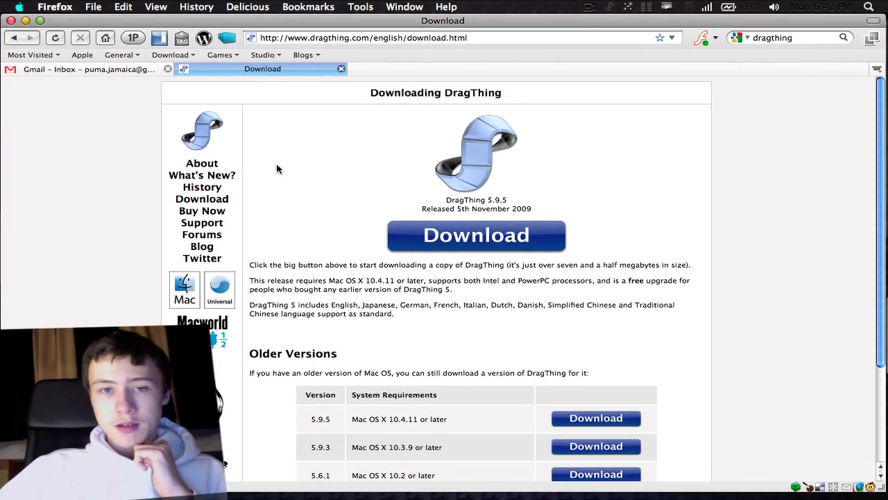
pyautogui.click(203, 131)
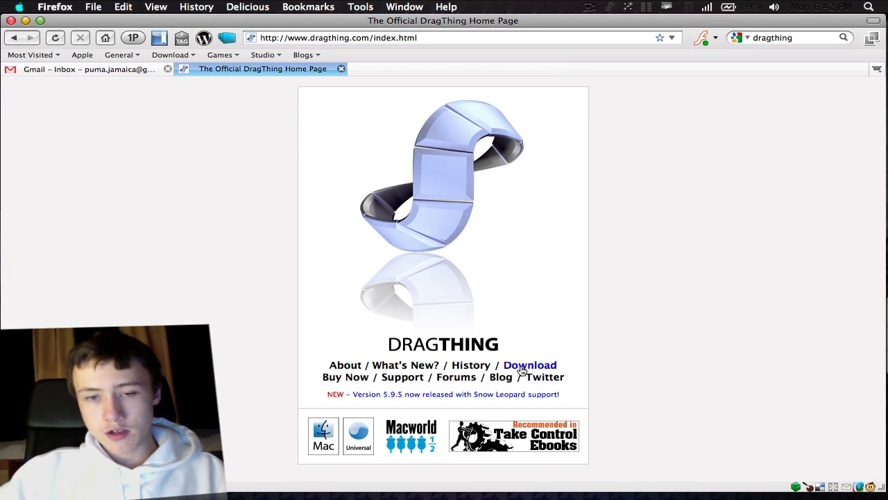
pyautogui.click(530, 363)
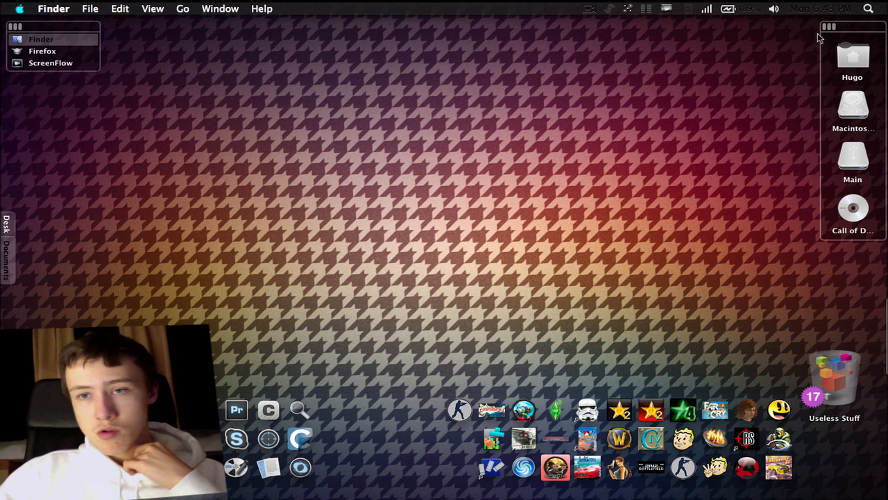
pyautogui.moveTo(808, 380)
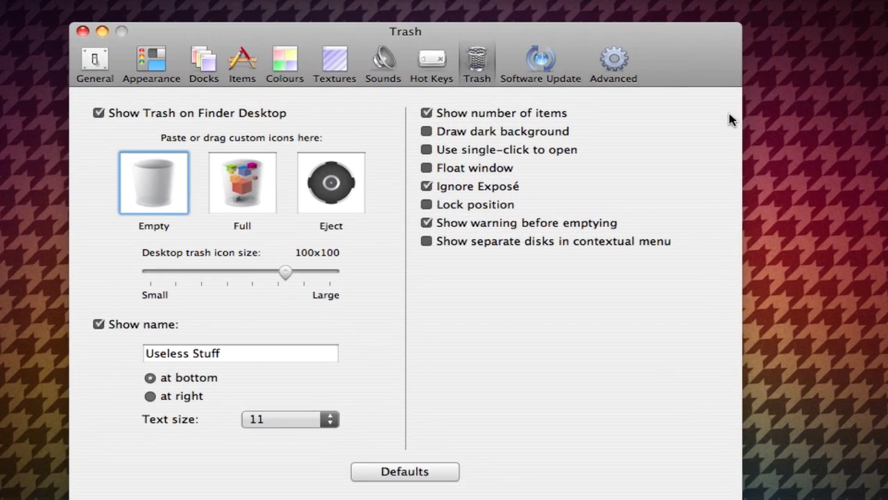
# Switch DragThing Preferences from the Trash pane to the General settings.
pyautogui.click(94, 63)
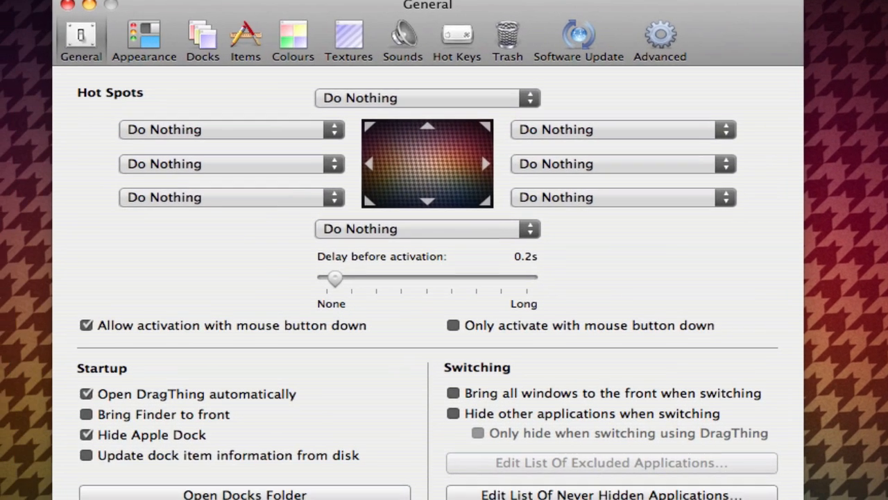
pyautogui.moveTo(183, 449)
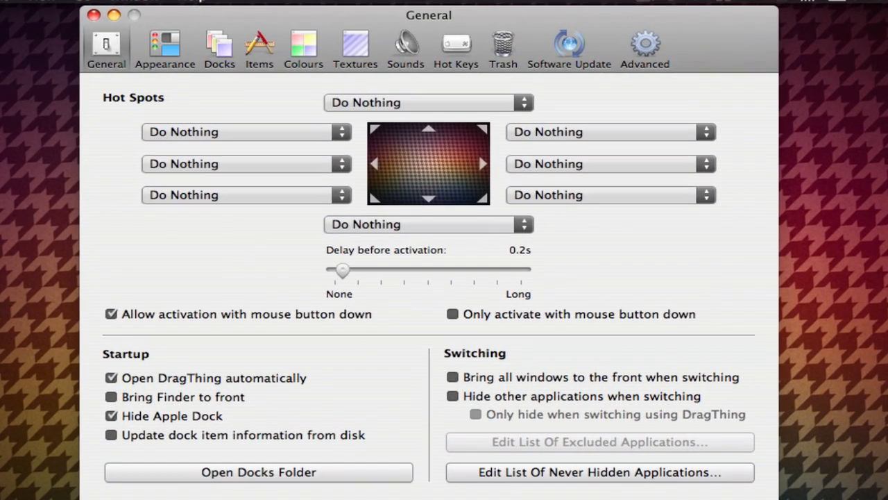
pyautogui.moveTo(146, 47)
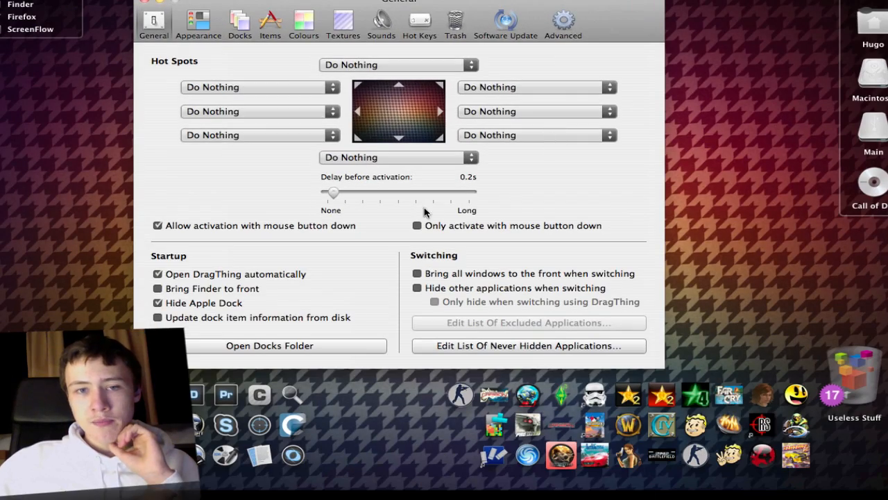
pyautogui.moveTo(364, 178)
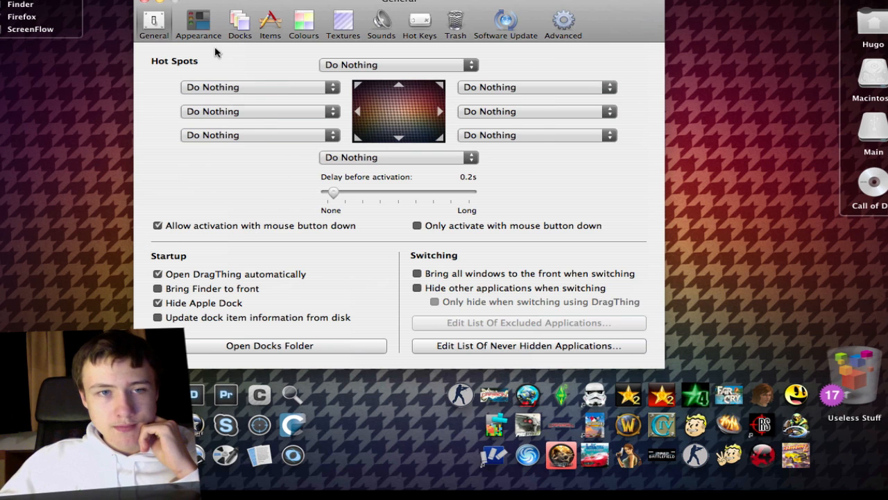
# View the Appearance and Docks settings, trying extra disk dock items like Network and Desktop, then removing them.
pyautogui.click(199, 21)
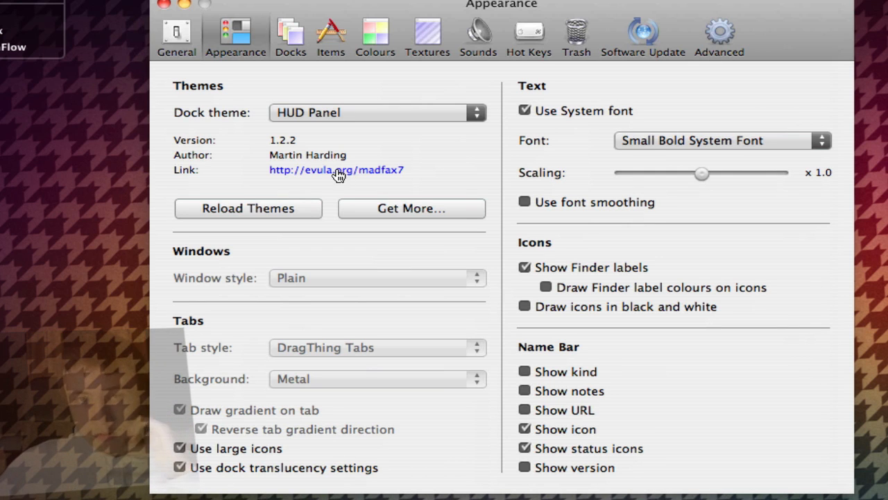
pyautogui.moveTo(340, 130)
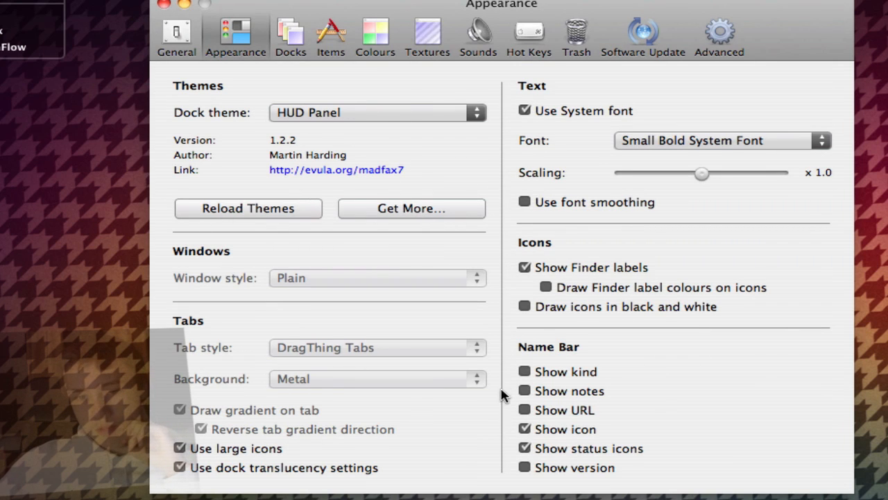
pyautogui.moveTo(297, 59)
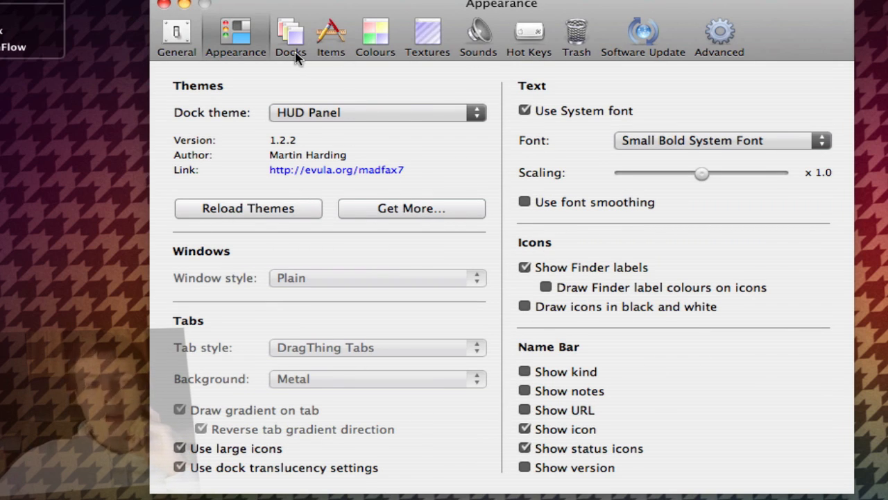
pyautogui.click(290, 34)
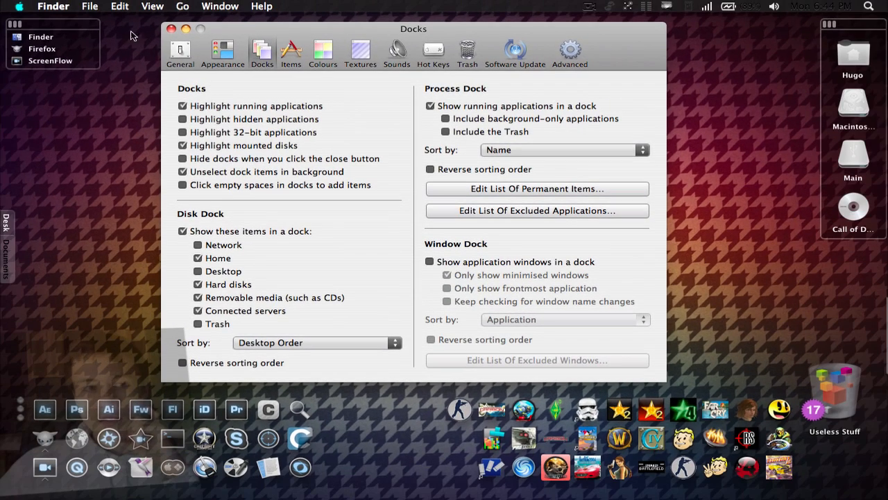
pyautogui.moveTo(191, 102)
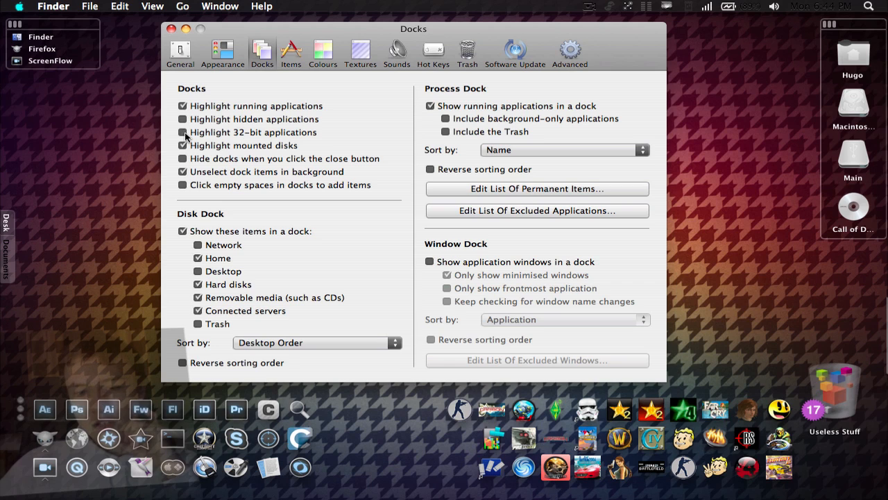
pyautogui.click(183, 132)
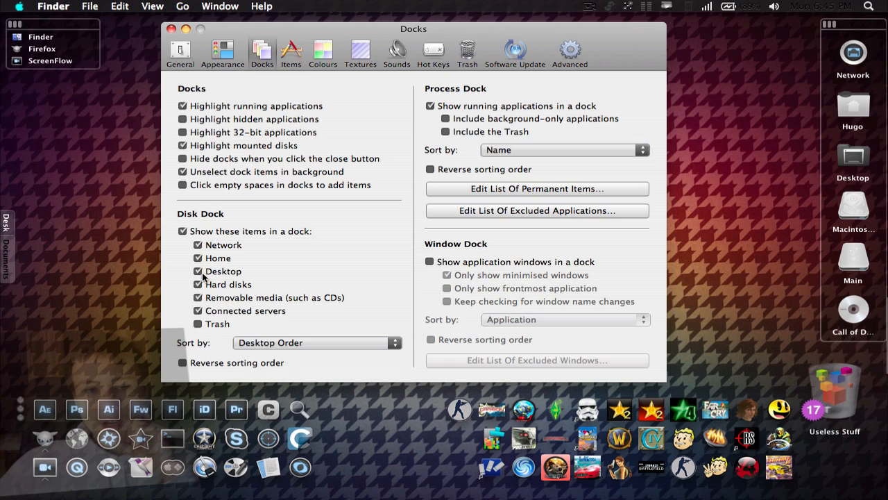
pyautogui.click(197, 271)
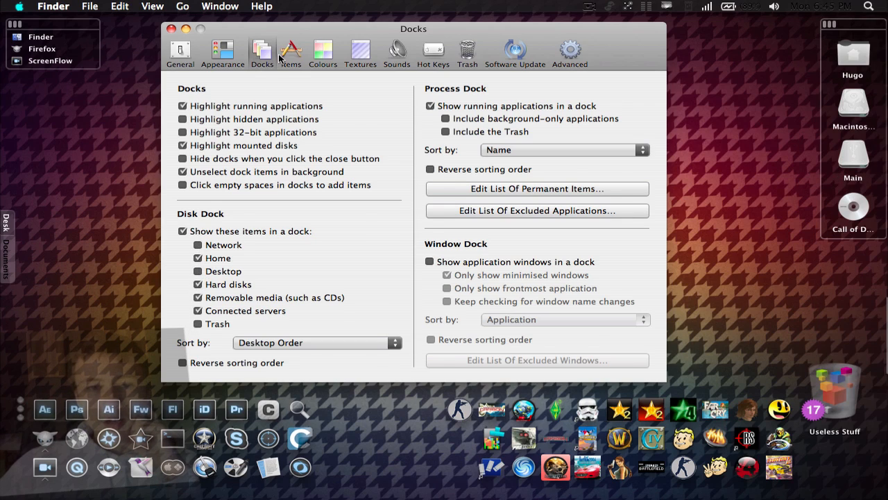
# Browse the Items, Colours, Textures and Sounds panes, ending on Hot Keys.
pyautogui.click(290, 53)
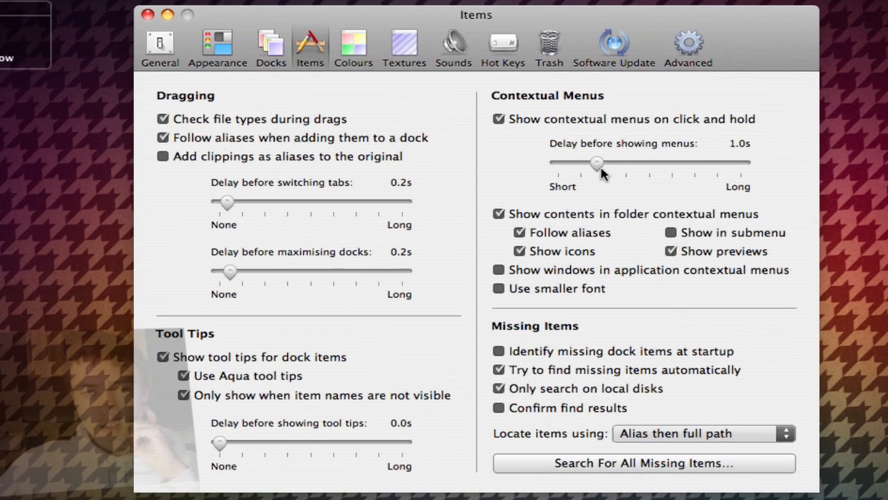
pyautogui.click(352, 48)
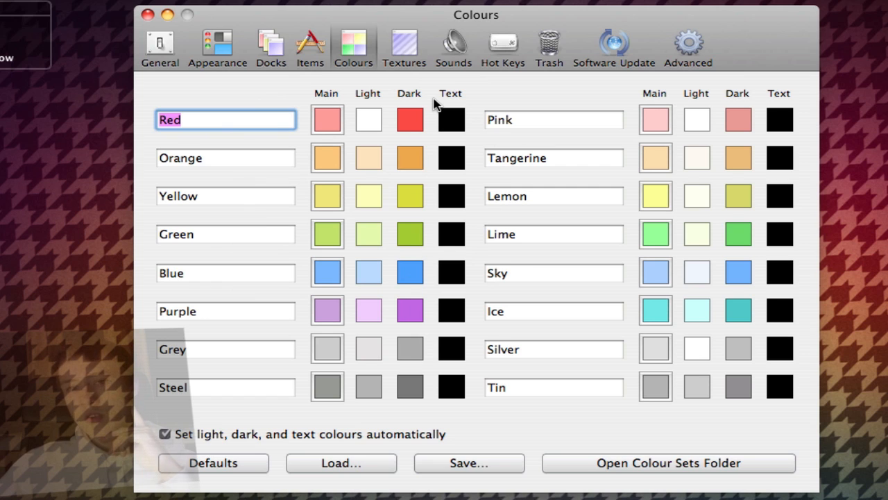
pyautogui.click(404, 44)
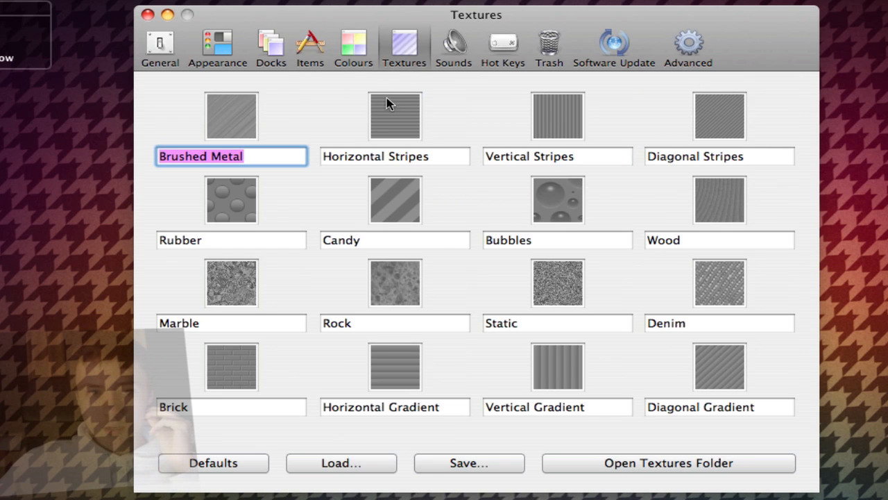
pyautogui.click(452, 47)
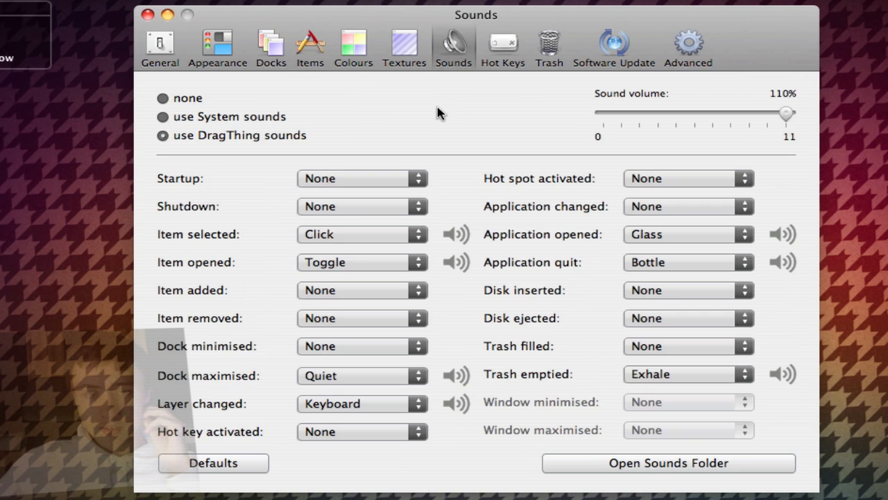
pyautogui.moveTo(818, 426)
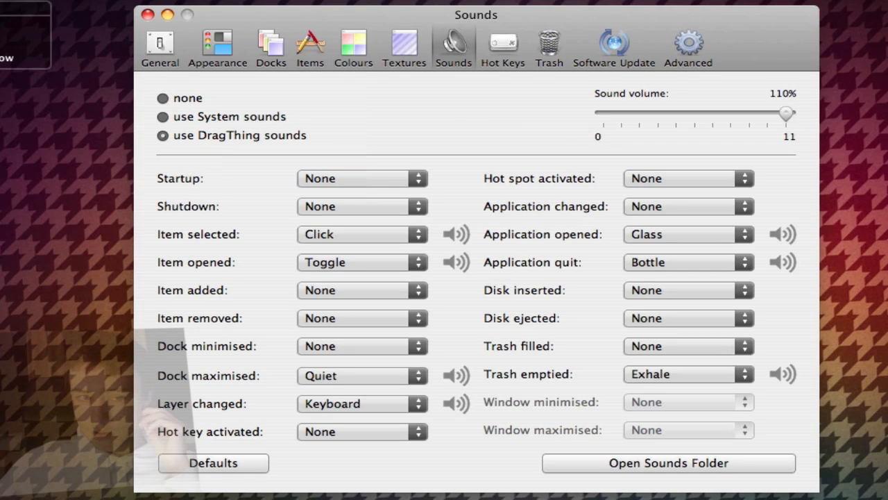
pyautogui.moveTo(386, 130)
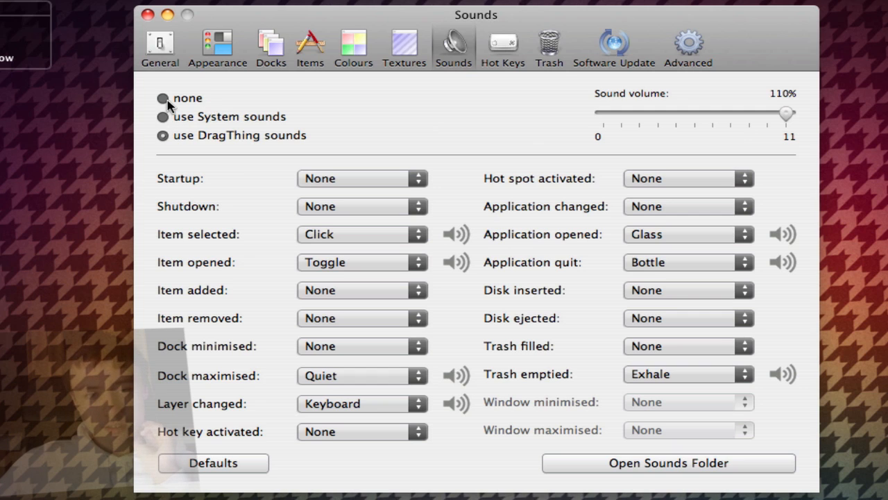
pyautogui.click(503, 47)
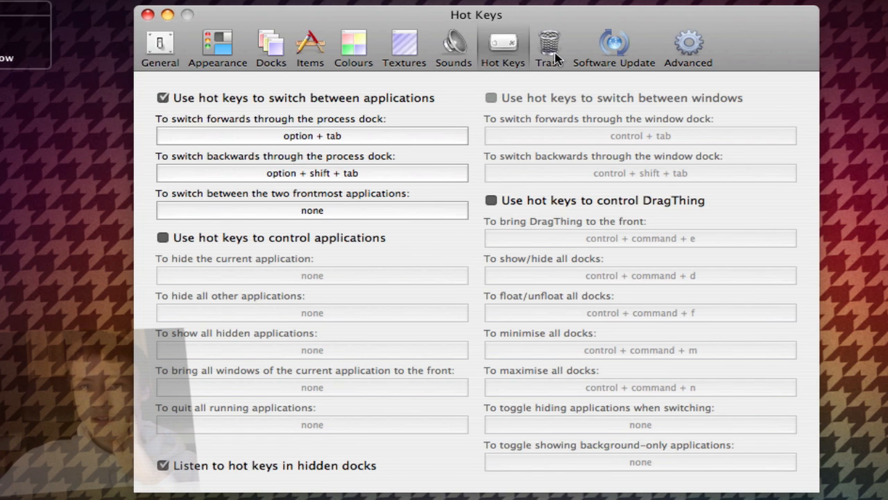
# In Advanced settings, turn off 'Hide DragThing icon in Apple Dock'.
pyautogui.click(548, 44)
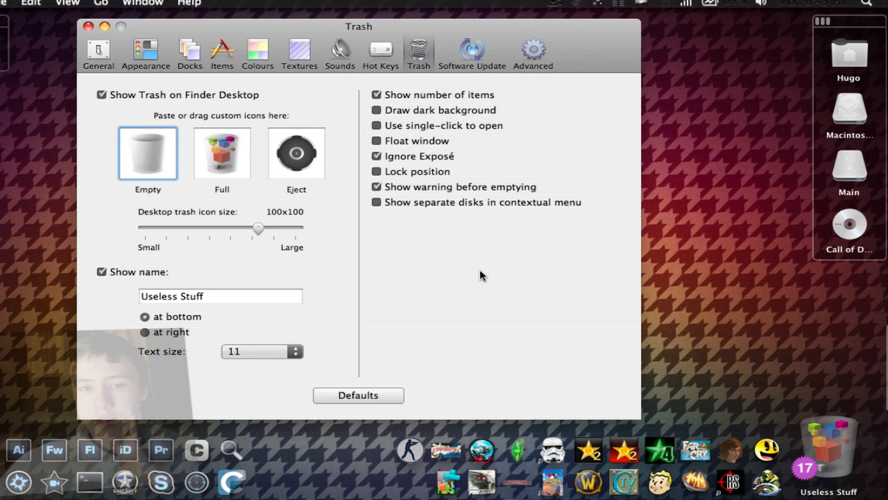
pyautogui.click(471, 53)
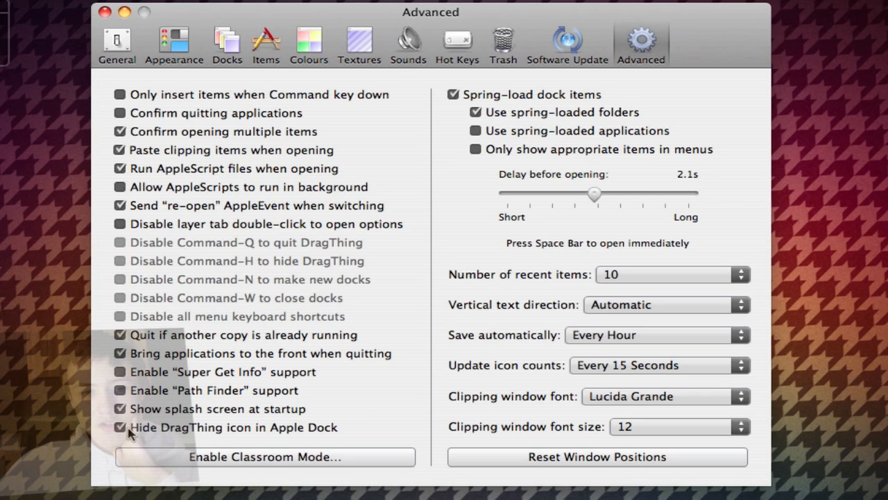
pyautogui.moveTo(248, 433)
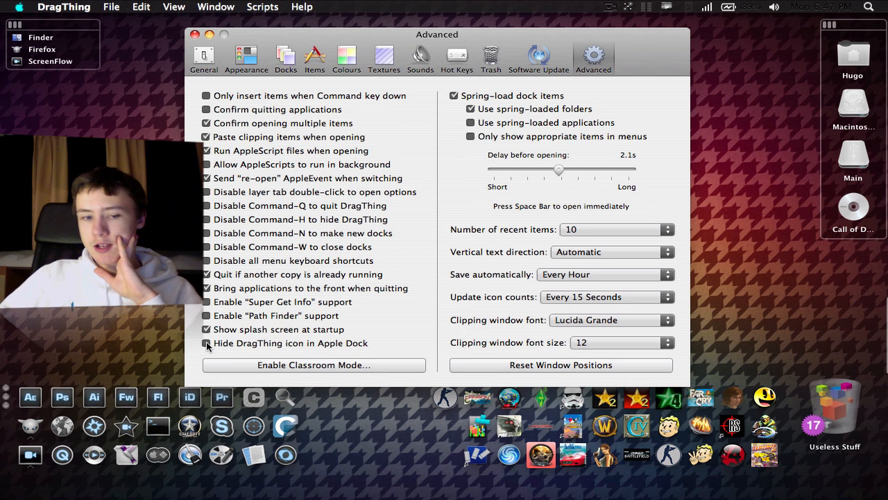
pyautogui.click(206, 342)
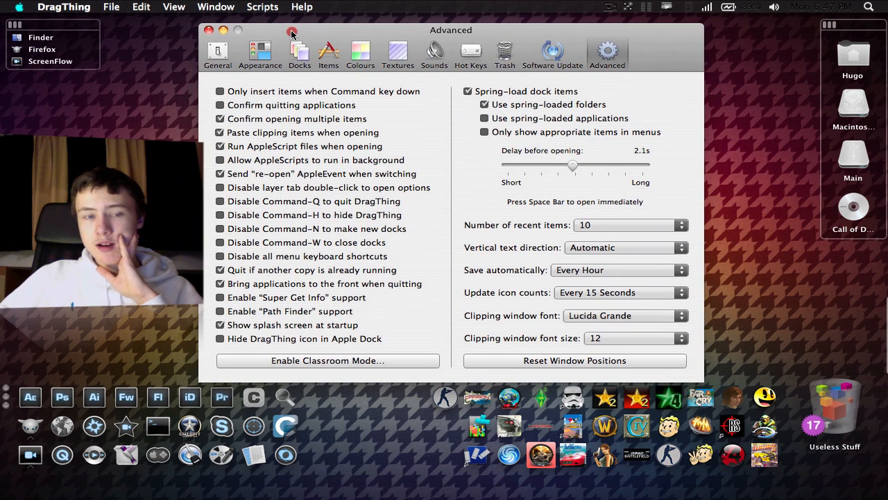
# Close Preferences and run the Docks script to create a new untitled dock with its options open.
pyautogui.click(208, 31)
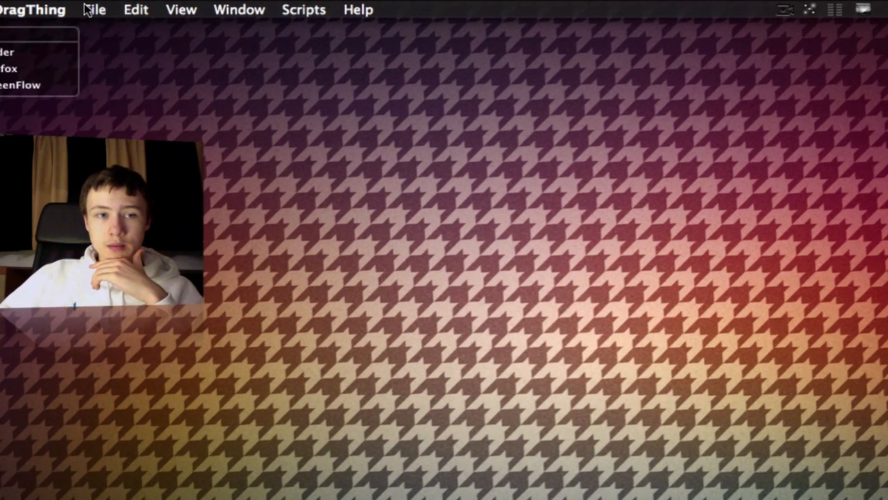
pyautogui.click(303, 9)
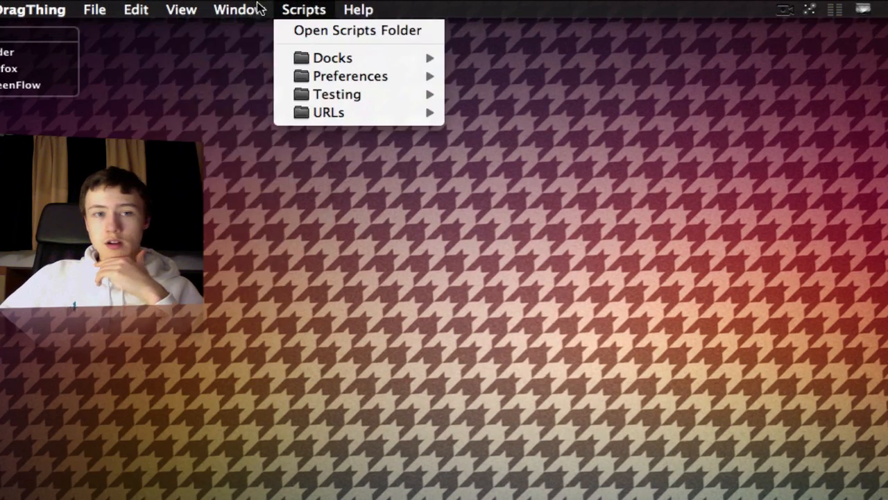
pyautogui.click(95, 8)
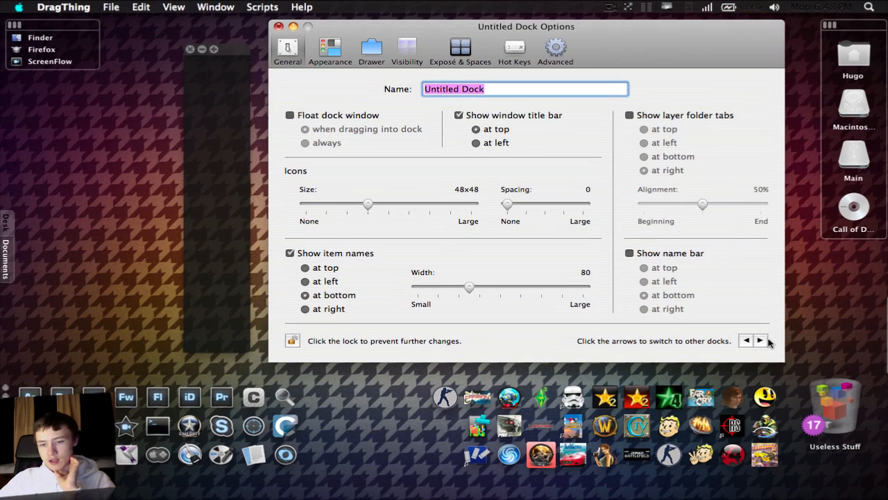
# Name the new dock 'Apps', set it to float and show layer tabs at right.
pyautogui.click(760, 342)
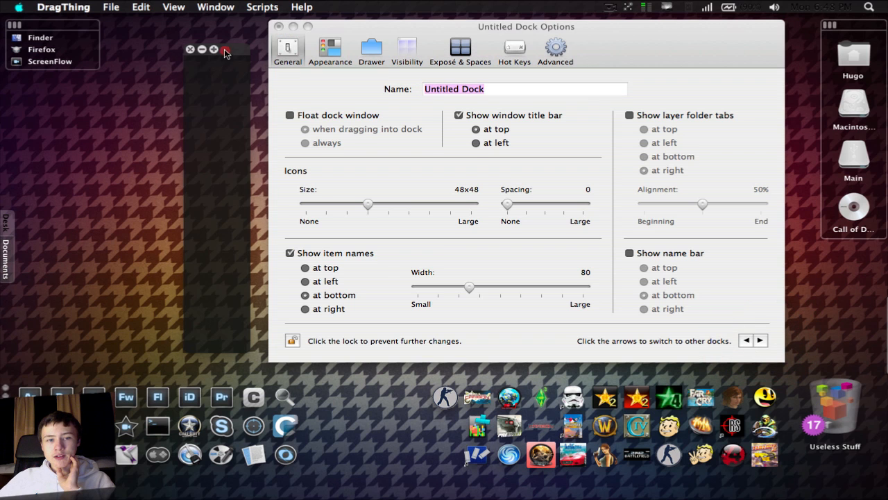
pyautogui.click(524, 88)
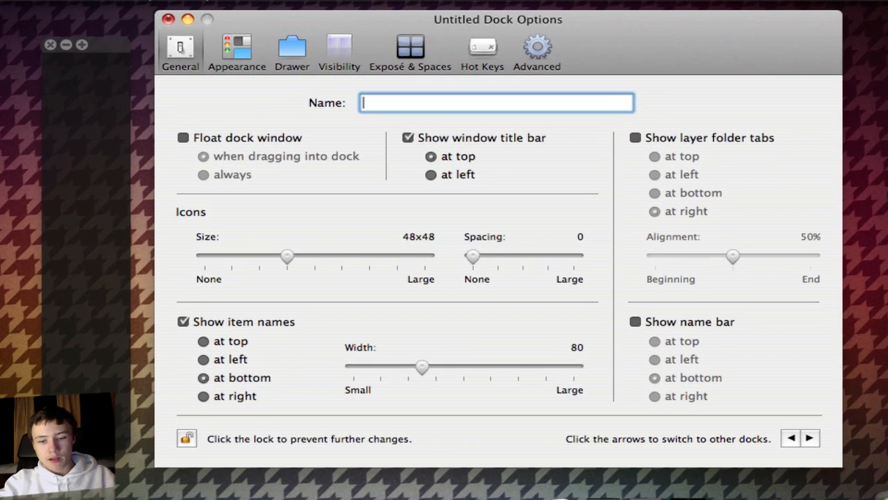
pyautogui.write('Apps')
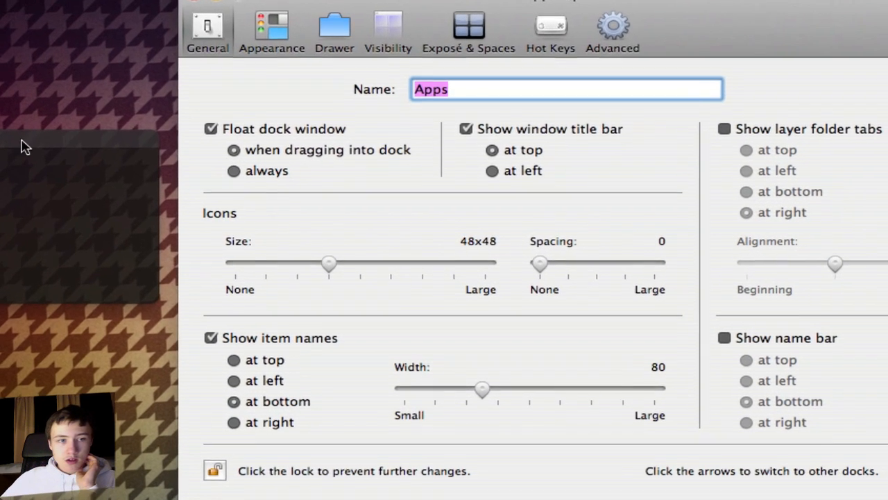
pyautogui.moveTo(586, 172)
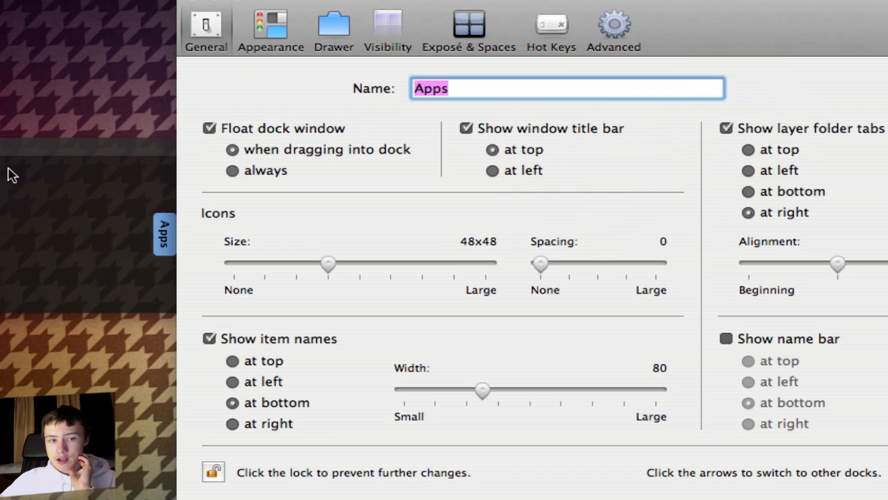
# Add a second layer named 'Video' to the Apps dock via its context menu.
pyautogui.rightClick(119, 163)
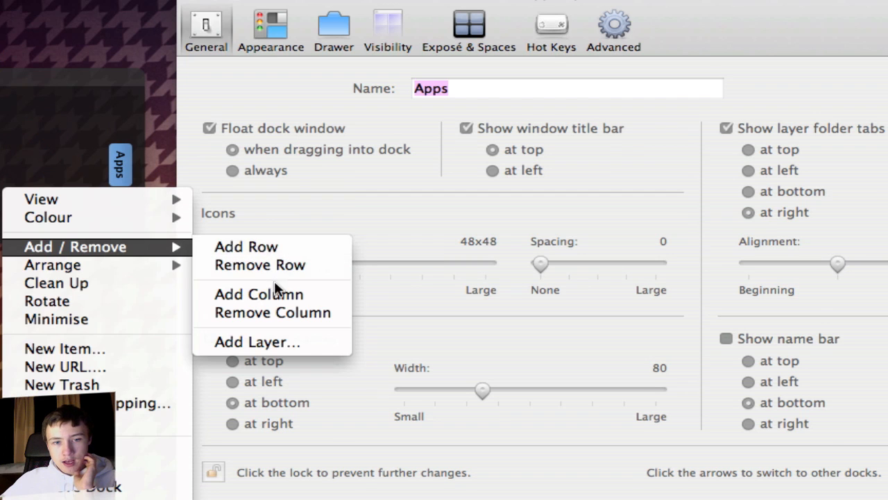
pyautogui.click(257, 341)
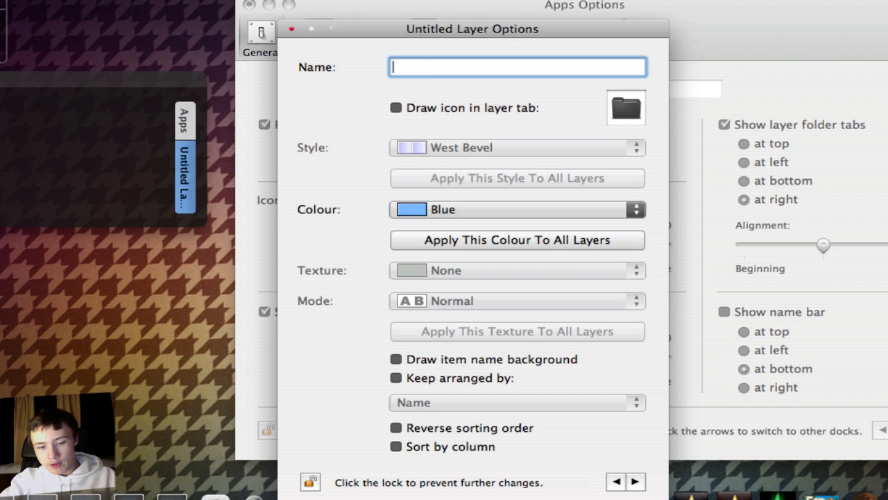
pyautogui.write('Video')
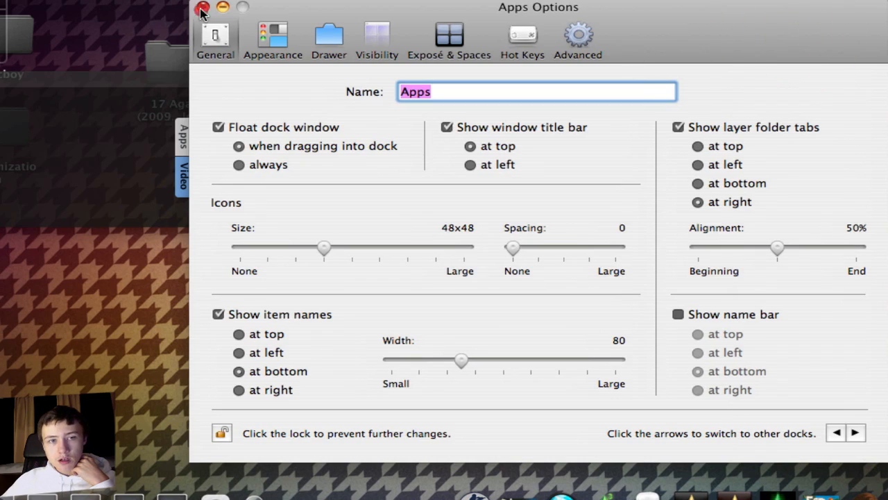
# Drag the napoleon file from Finder into the Apps dock and close the Finder window.
pyautogui.click(203, 8)
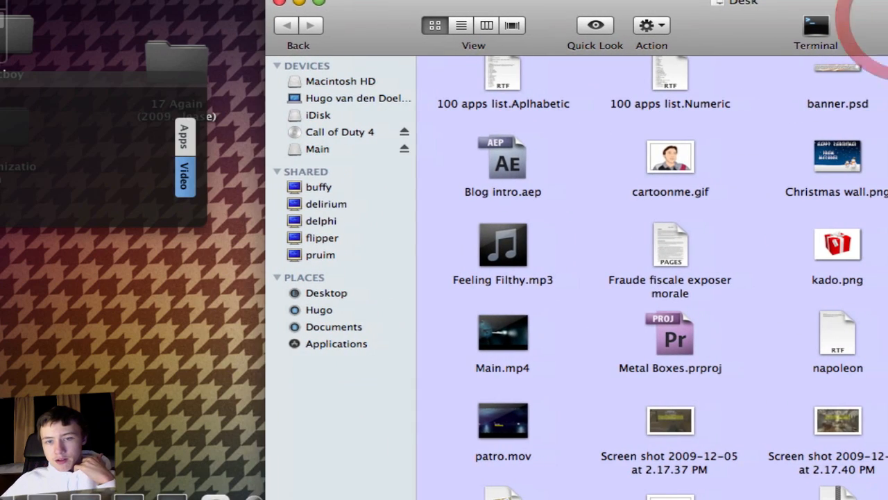
pyautogui.moveTo(838, 155); pyautogui.dragTo(38, 184)
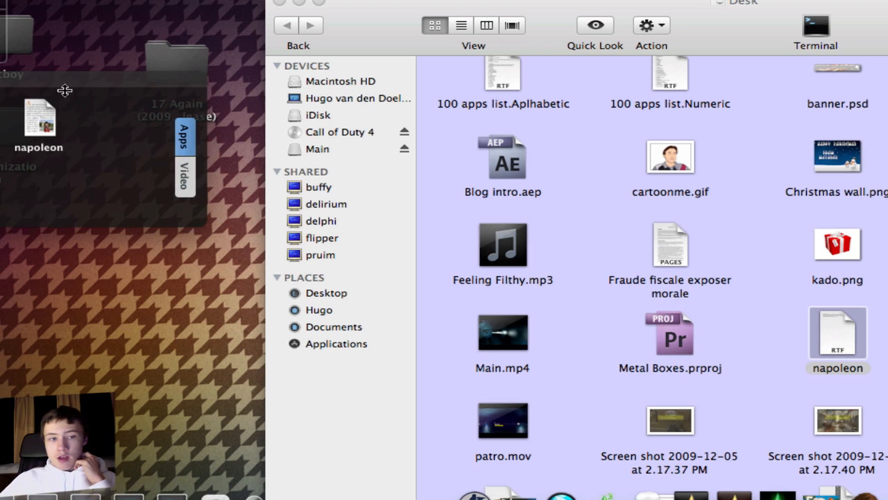
pyautogui.click(837, 368)
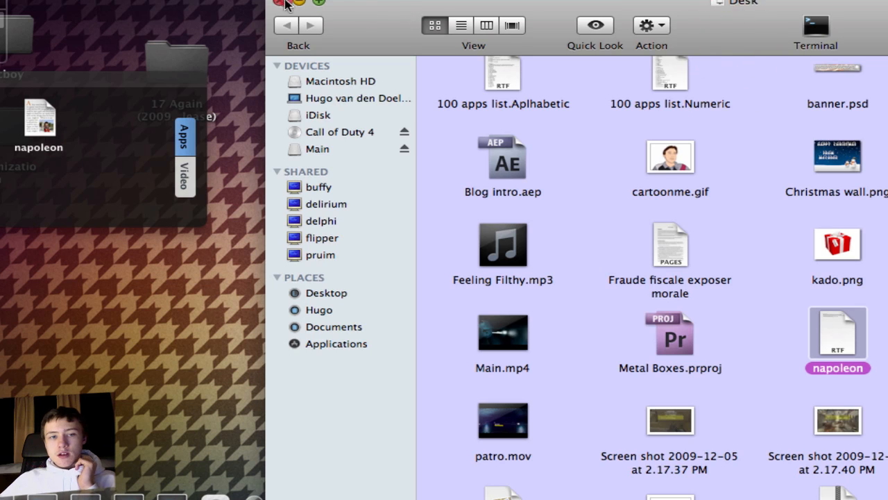
pyautogui.click(279, 2)
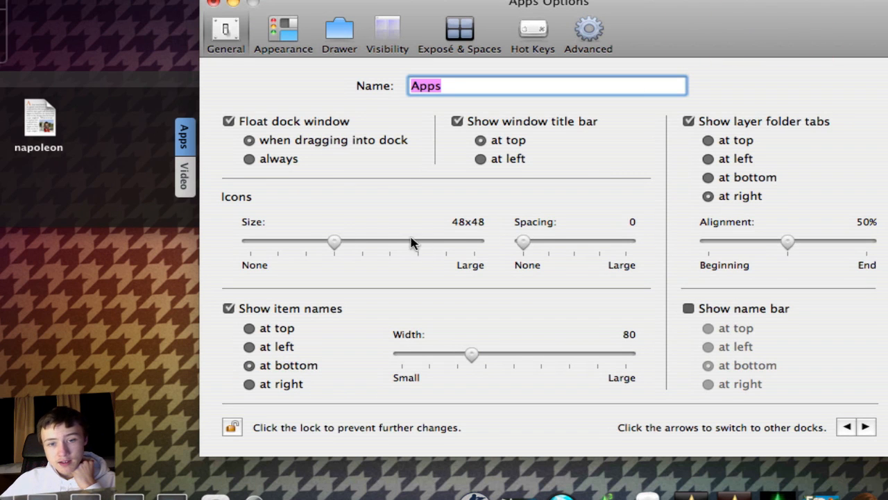
pyautogui.moveTo(211, 250)
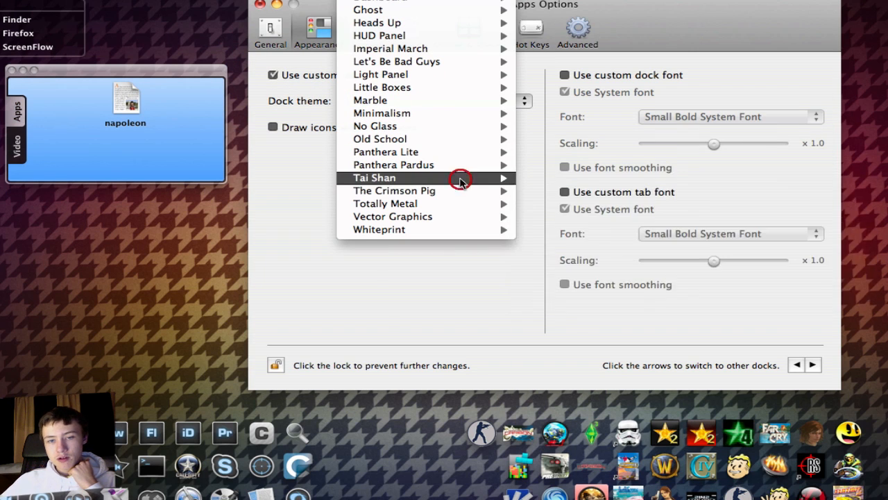
# Apply the Tai Shan theme to the Apps dock and show its Drawer settings.
pyautogui.click(373, 178)
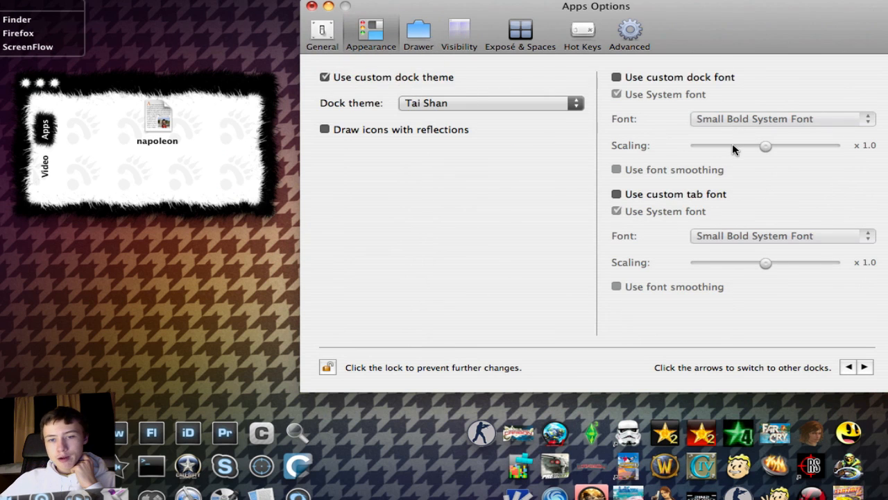
pyautogui.click(418, 31)
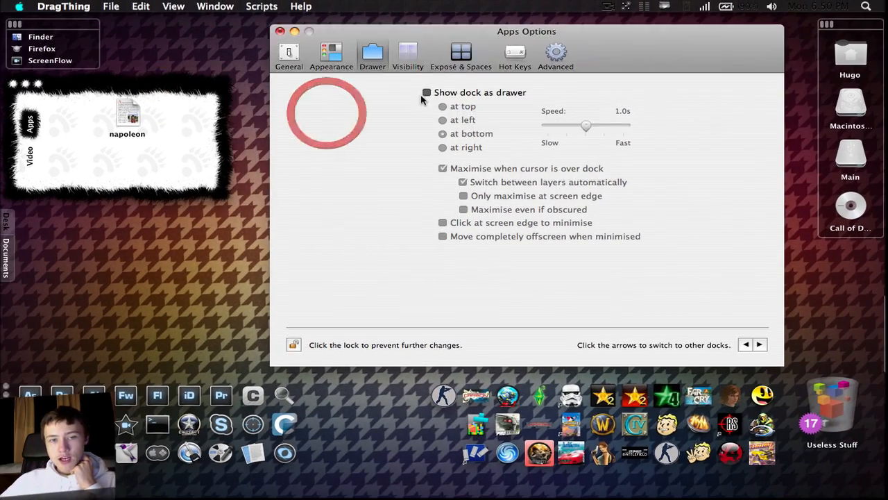
# Set the Apps dock to show as a drawer at the right screen edge.
pyautogui.click(428, 92)
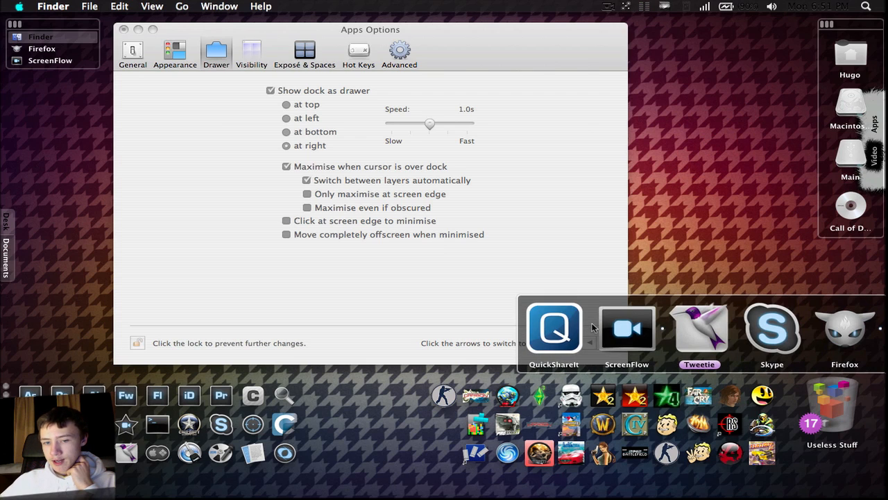
pyautogui.moveTo(663, 272)
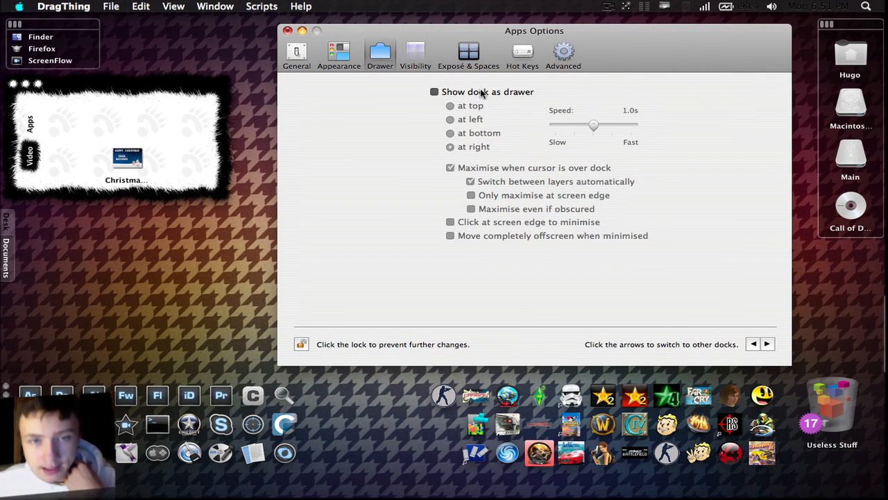
# Enable Use translucency for the Apps dock and adjust its background translucency slider.
pyautogui.click(414, 54)
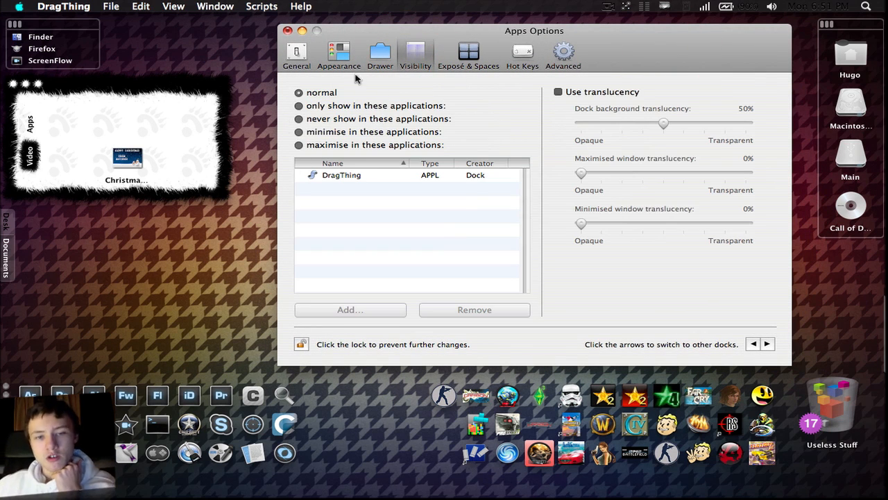
pyautogui.click(557, 91)
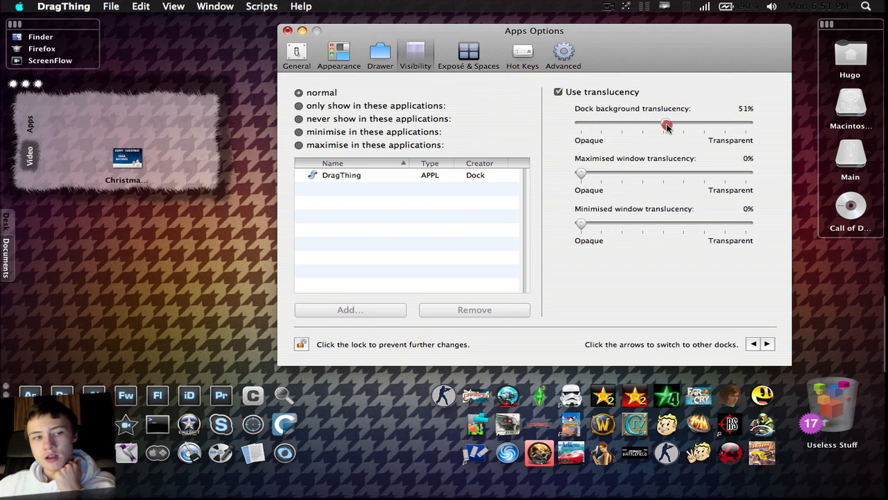
pyautogui.moveTo(666, 123); pyautogui.dragTo(746, 124)
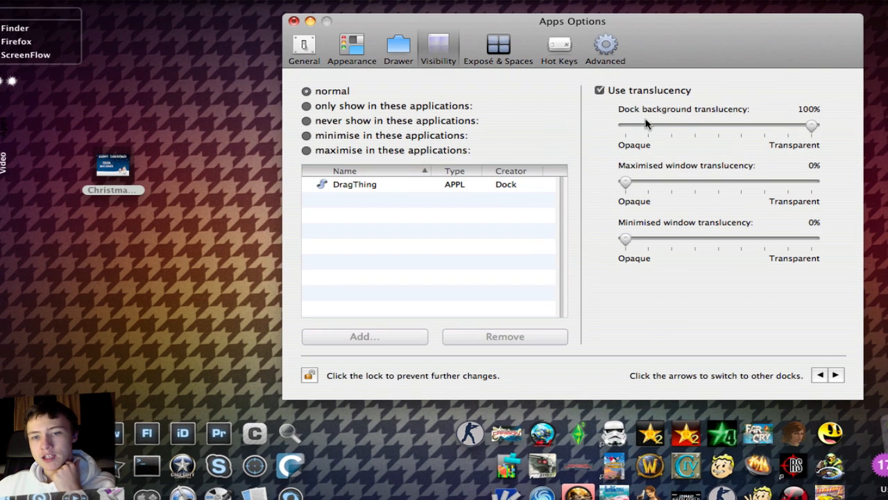
pyautogui.moveTo(813, 125); pyautogui.dragTo(663, 125)
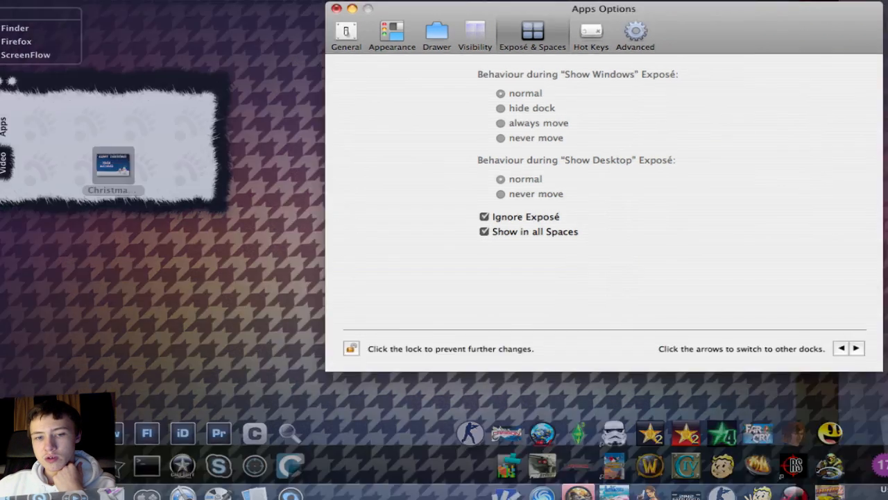
# Move on through the dock options to the Advanced settings.
pyautogui.click(336, 9)
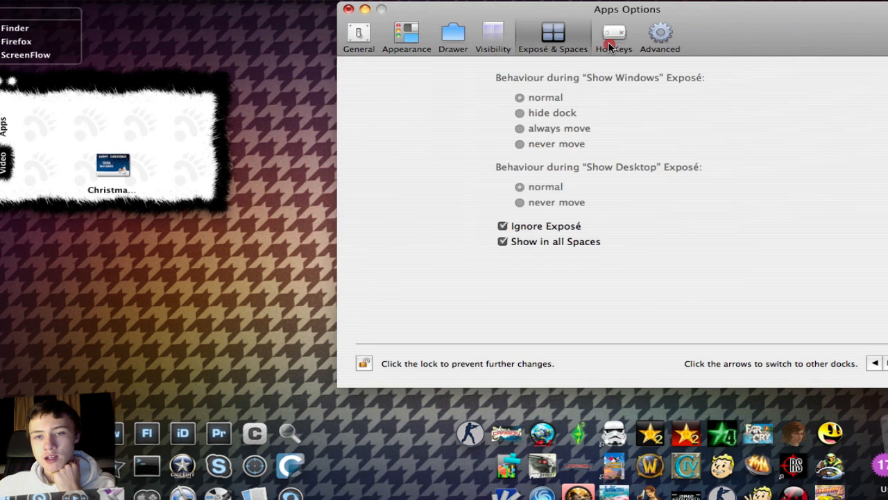
pyautogui.click(661, 34)
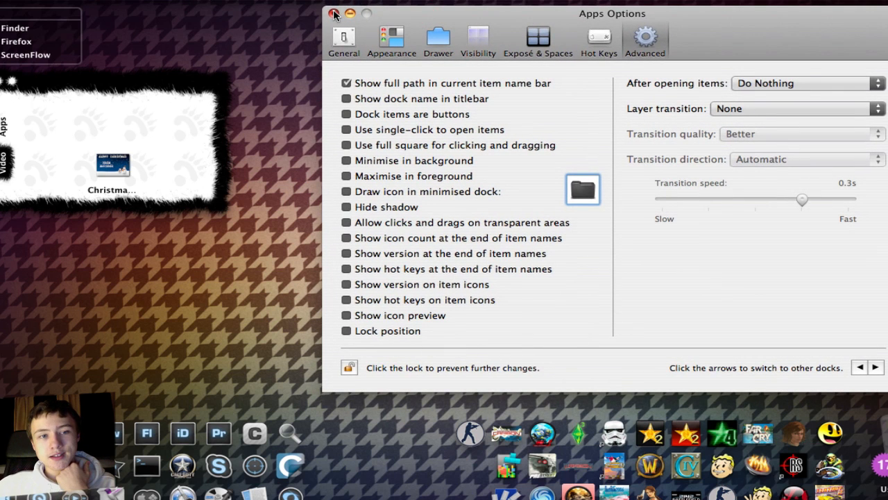
# Apply the No Glass theme to the Apps dock in its appearance settings.
pyautogui.click(391, 40)
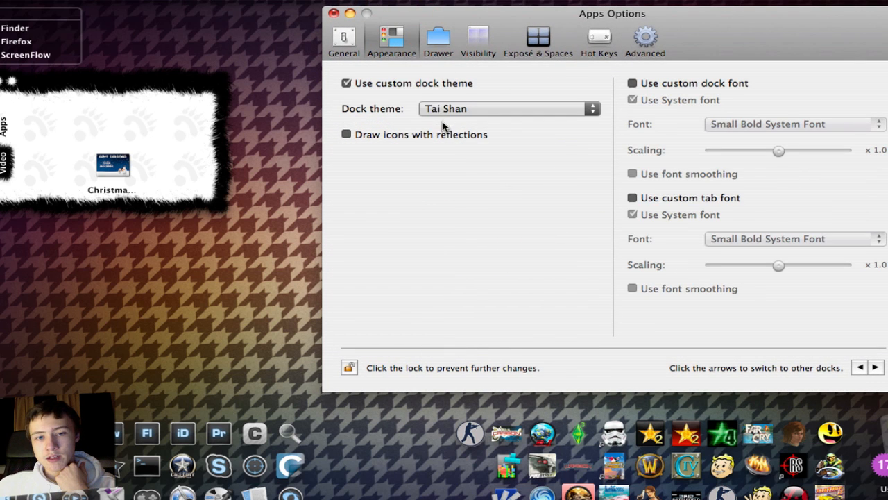
pyautogui.click(507, 108)
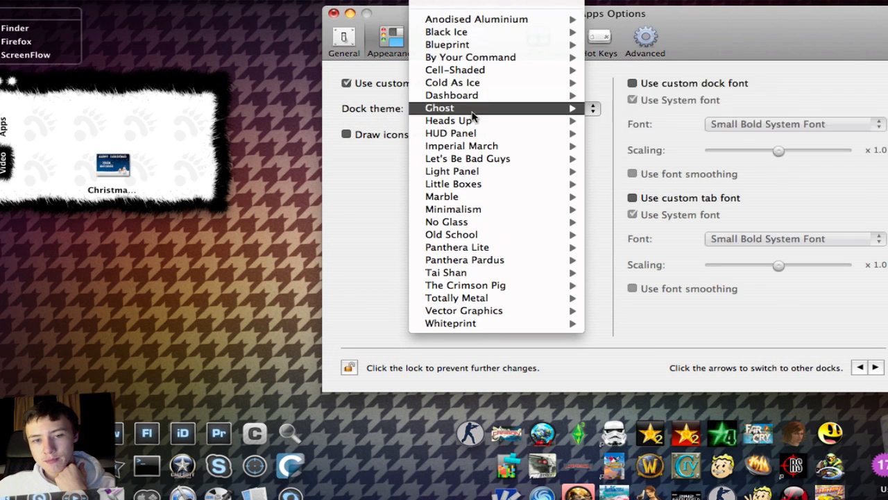
pyautogui.moveTo(449, 120)
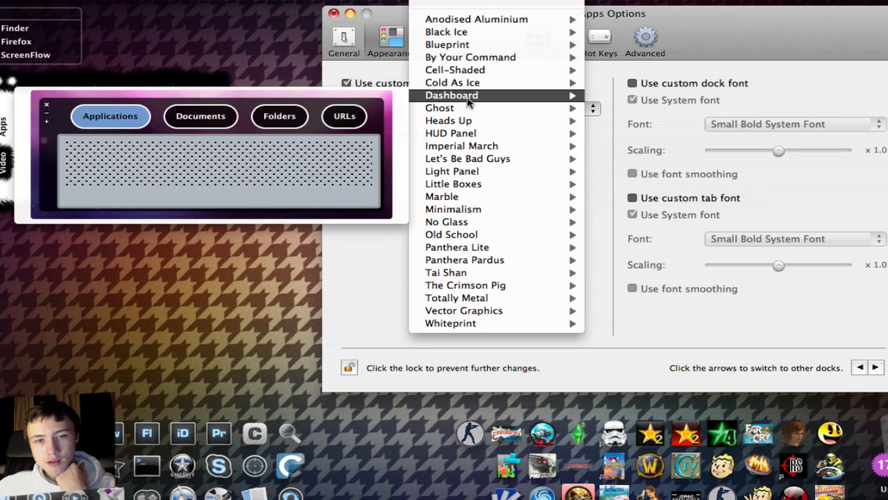
pyautogui.click(445, 272)
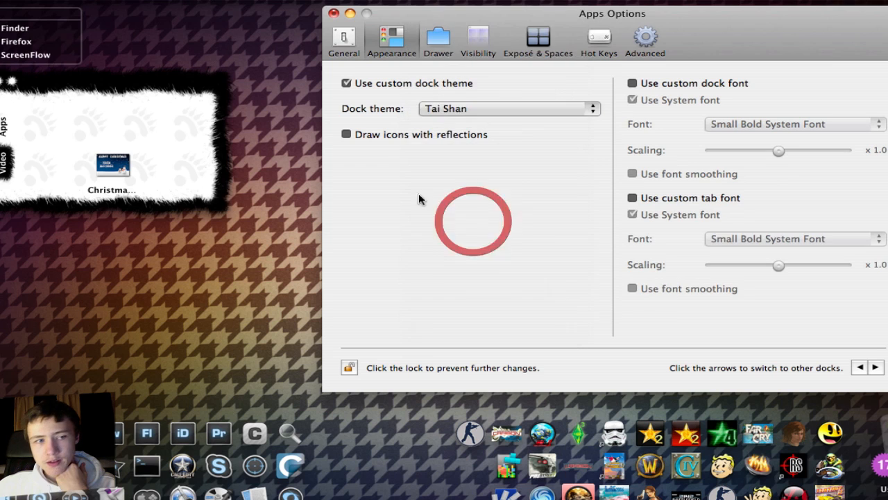
pyautogui.click(511, 108)
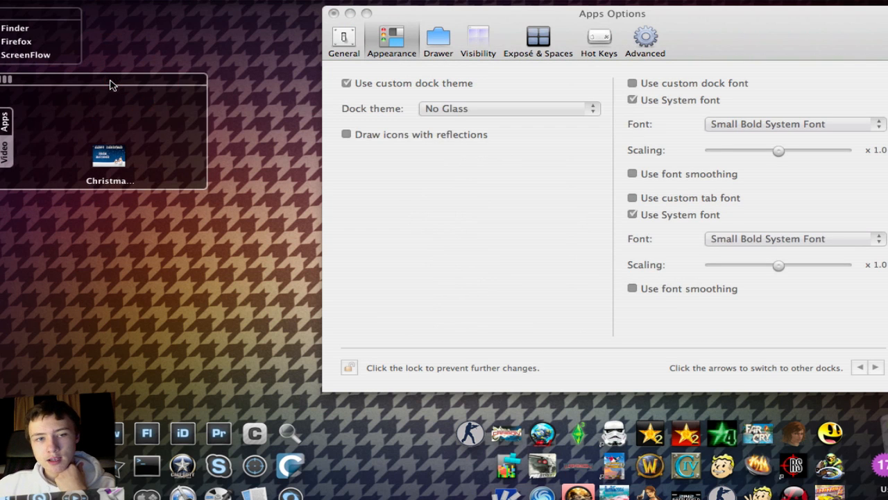
# Turn on translucency with 35% dock background translucency, then review Exposé & Spaces and Advanced settings.
pyautogui.click(478, 36)
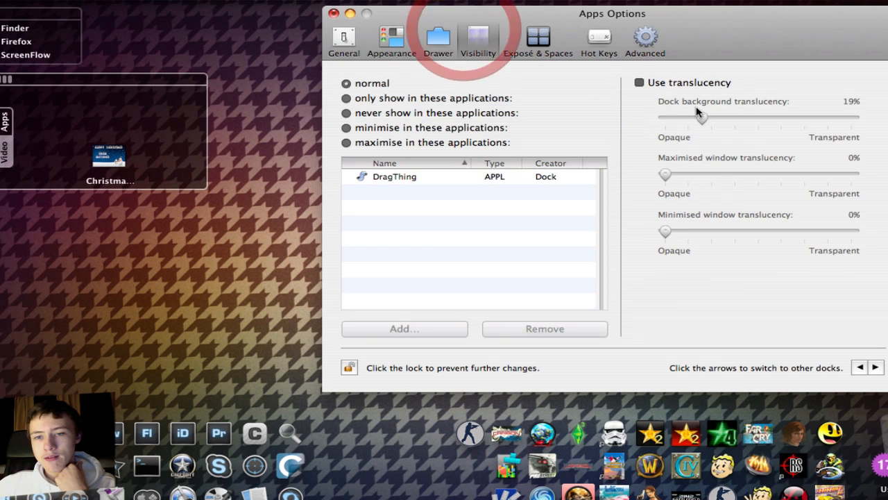
pyautogui.click(638, 82)
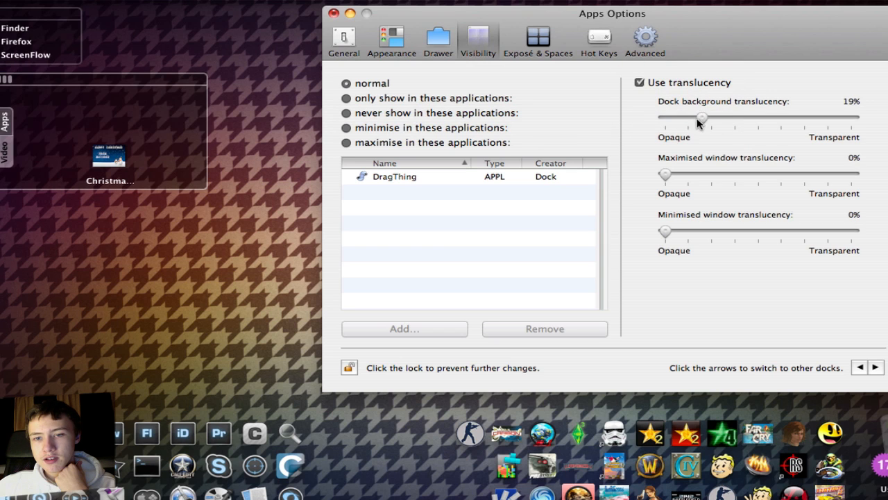
pyautogui.moveTo(702, 117); pyautogui.dragTo(782, 116)
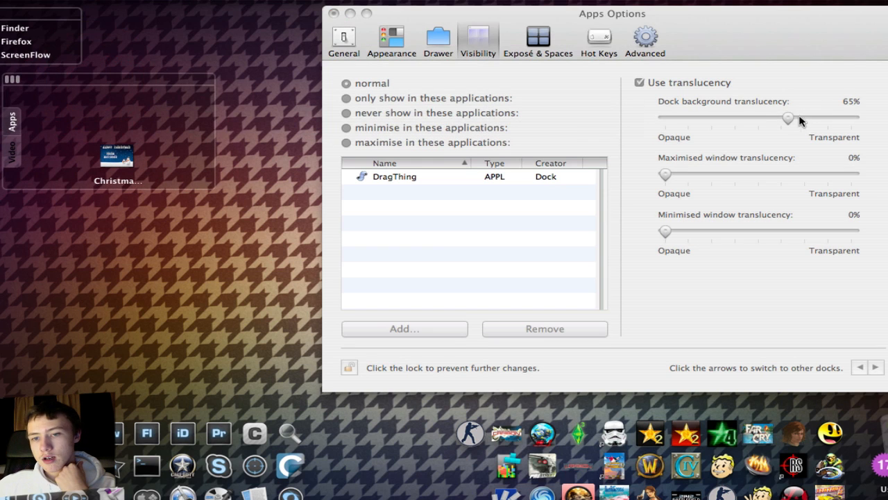
pyautogui.moveTo(788, 118); pyautogui.dragTo(728, 118)
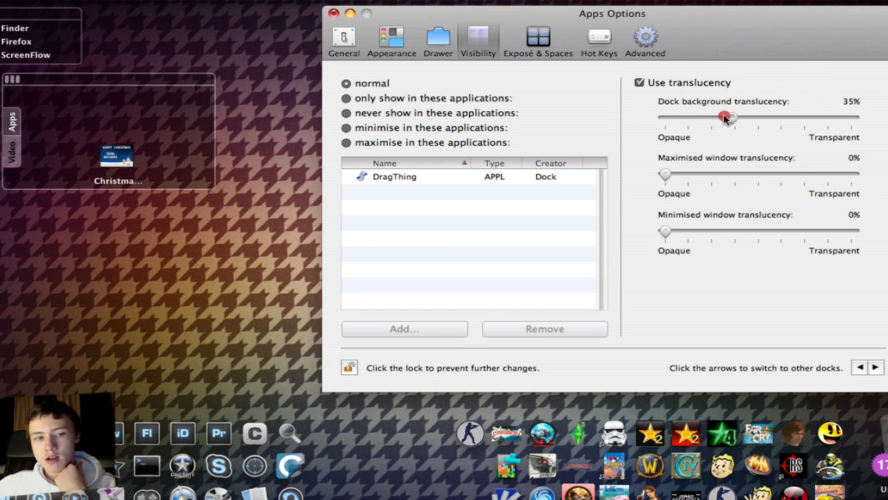
pyautogui.click(539, 38)
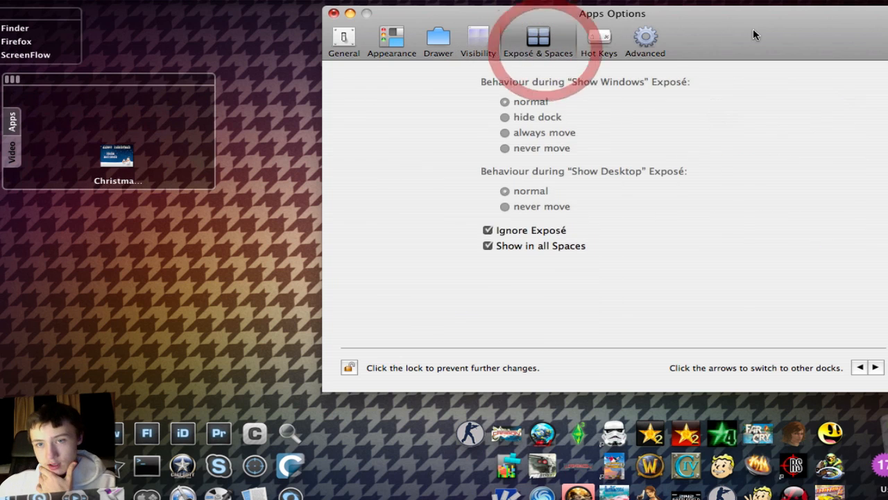
pyautogui.click(428, 41)
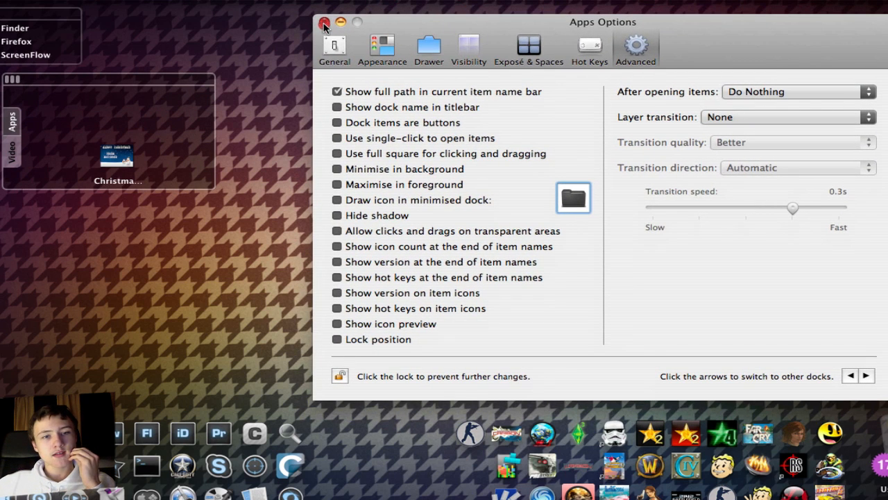
# Close Apps Options and select the fifteen applications from CoverSutra to Dictionary in Finder for the Apps dock.
pyautogui.click(325, 22)
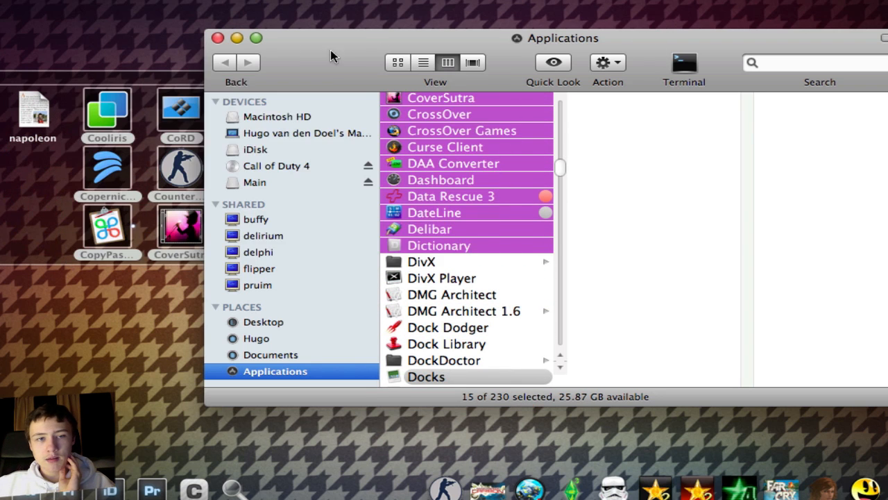
pyautogui.click(218, 39)
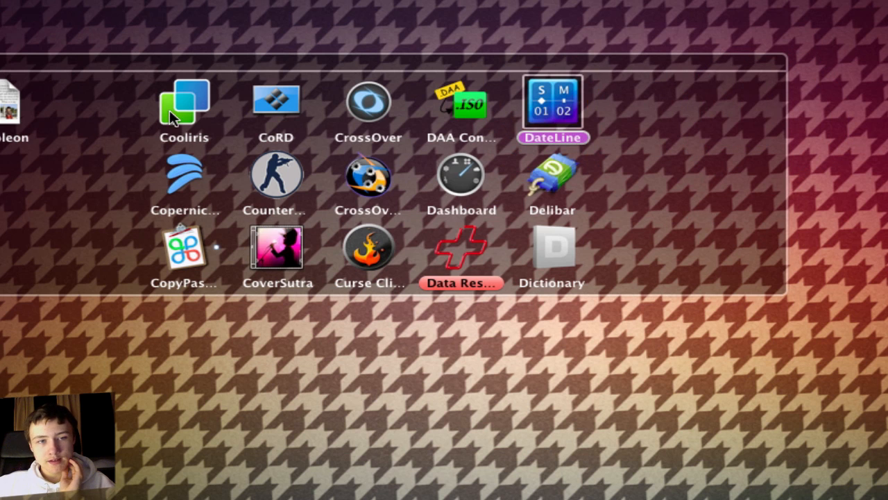
# Rearrange the application icons into a neat grid and show the Apps tab's contents.
pyautogui.moveTo(185, 103); pyautogui.dragTo(64, 271)
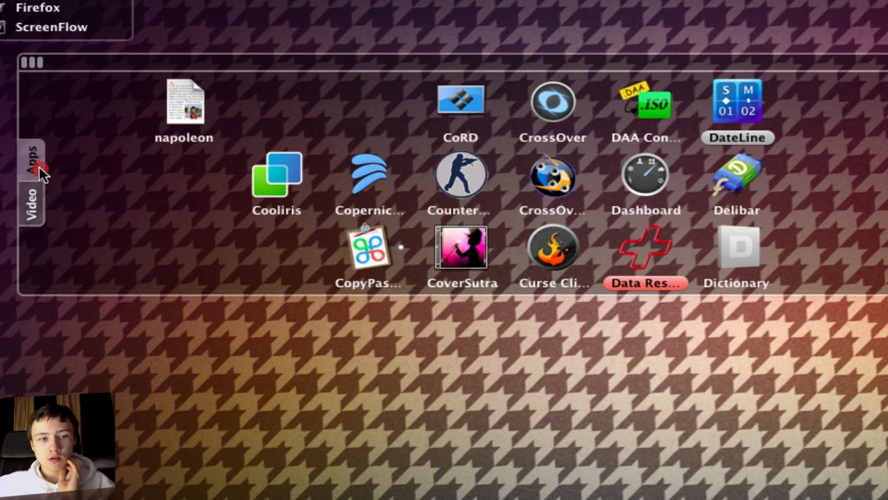
pyautogui.click(31, 205)
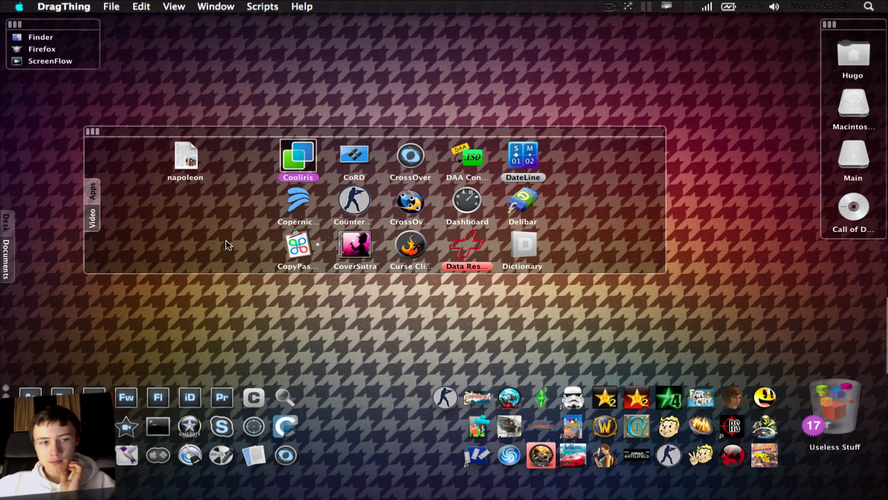
pyautogui.moveTo(598, 352)
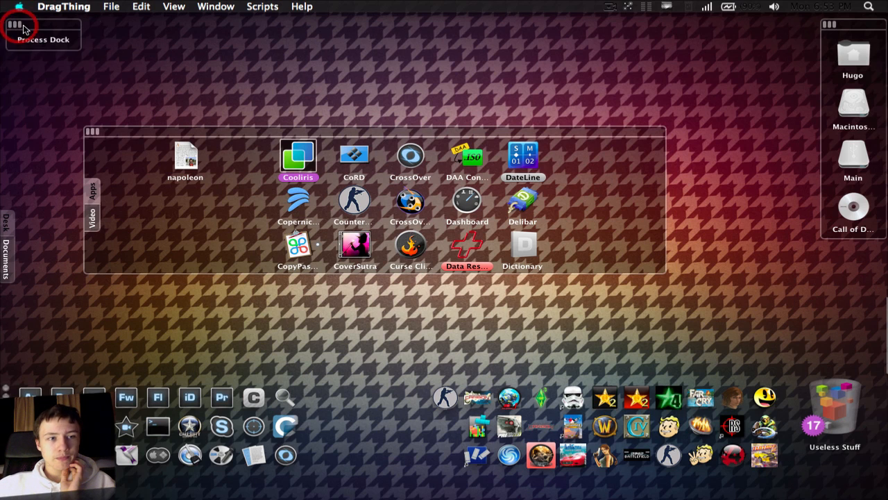
# Restore the collapsed main dock so its full set of application icons shows again.
pyautogui.click(12, 25)
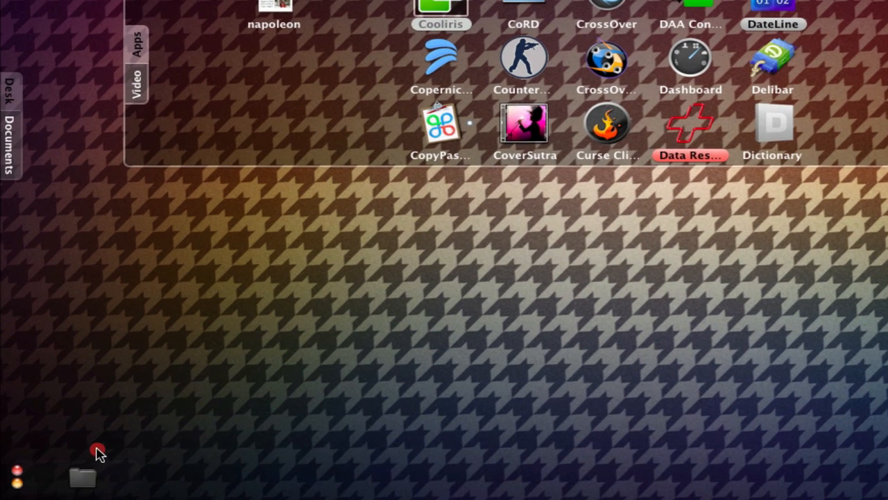
pyautogui.moveTo(83, 486)
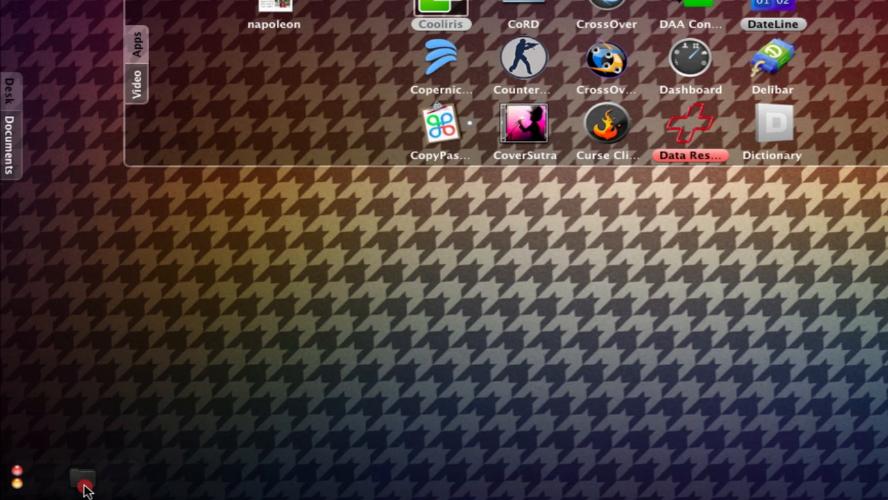
pyautogui.click(82, 480)
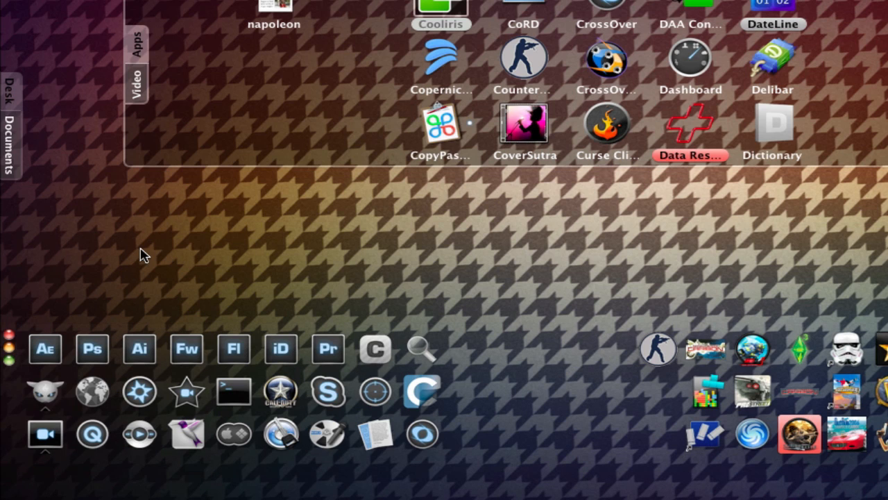
pyautogui.moveTo(3, 239)
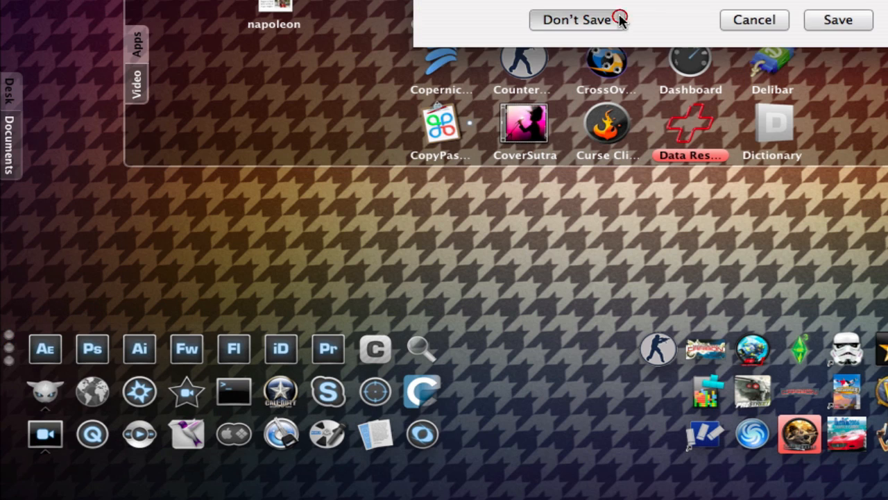
# Discard unsaved changes and set the main dock's background translucency to 95%.
pyautogui.click(577, 20)
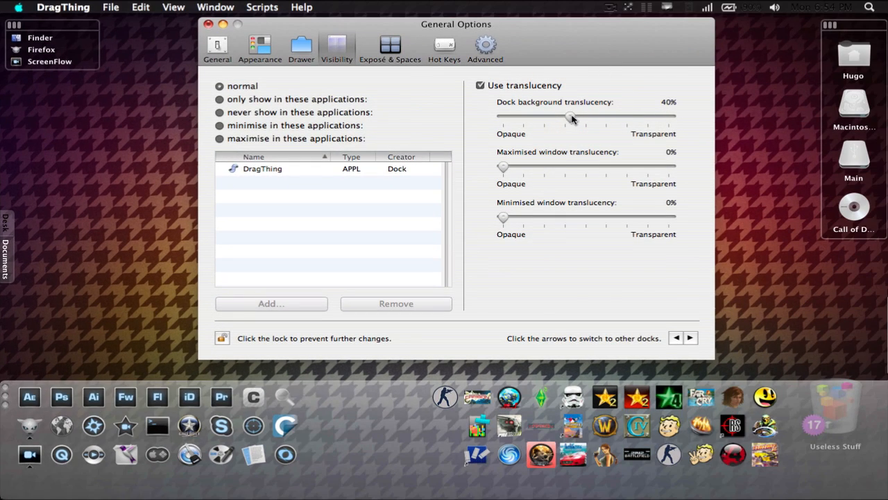
pyautogui.moveTo(569, 117); pyautogui.dragTo(526, 116)
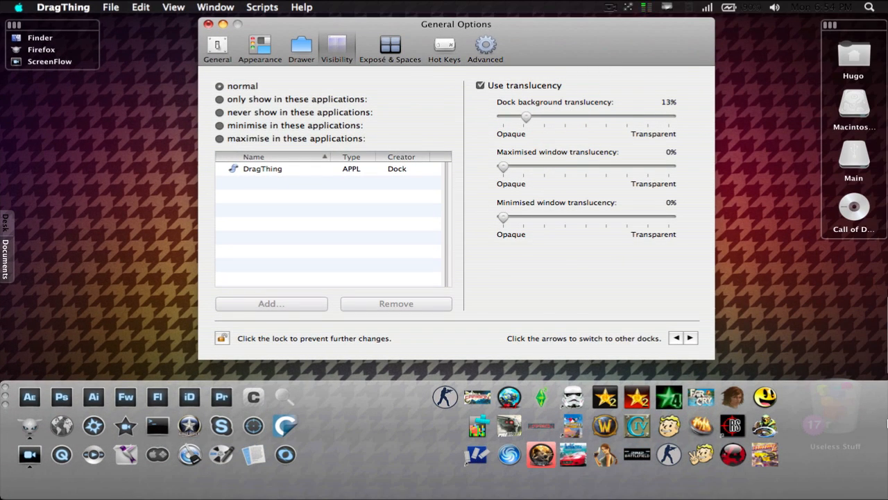
pyautogui.moveTo(844, 380)
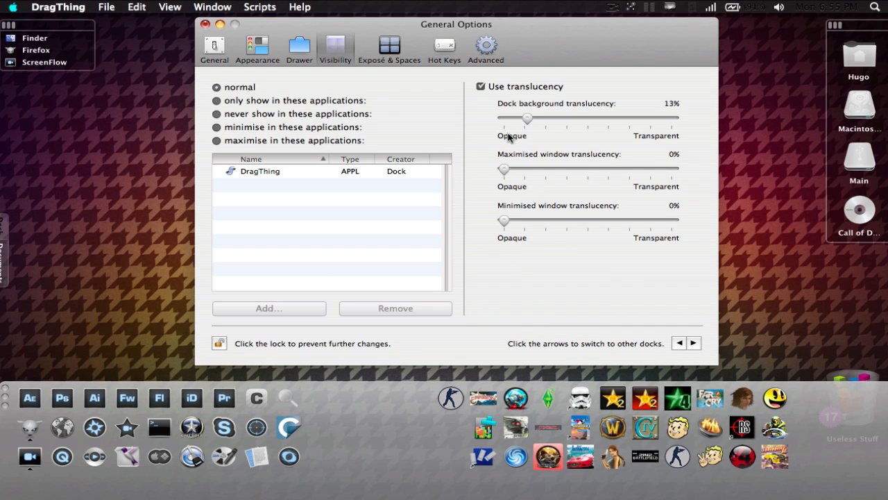
pyautogui.moveTo(527, 120); pyautogui.dragTo(636, 120)
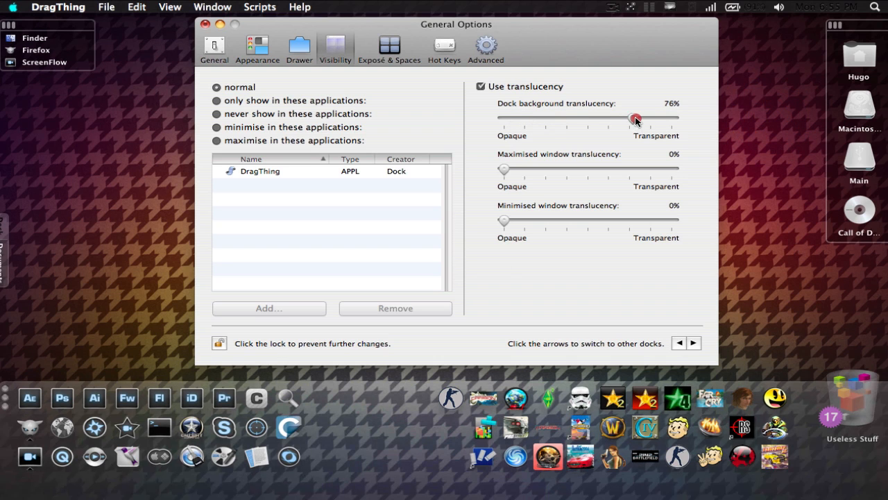
pyautogui.moveTo(636, 118); pyautogui.dragTo(672, 118)
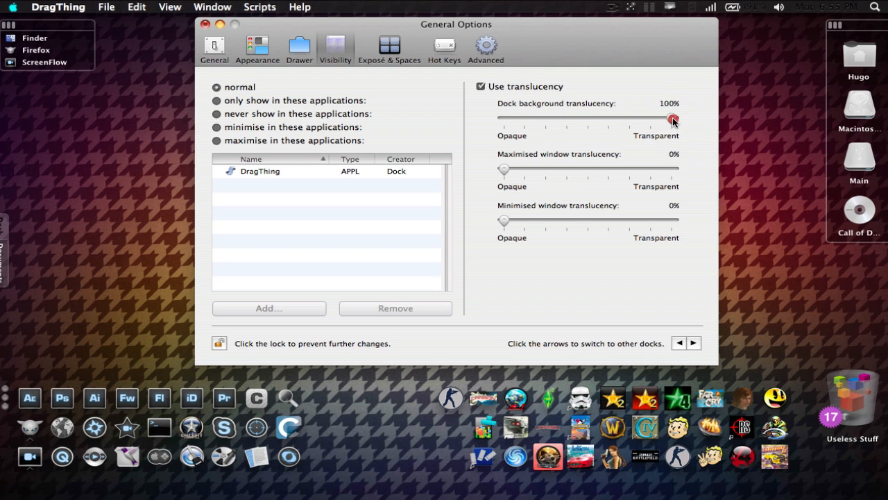
pyautogui.moveTo(672, 120); pyautogui.dragTo(652, 120)
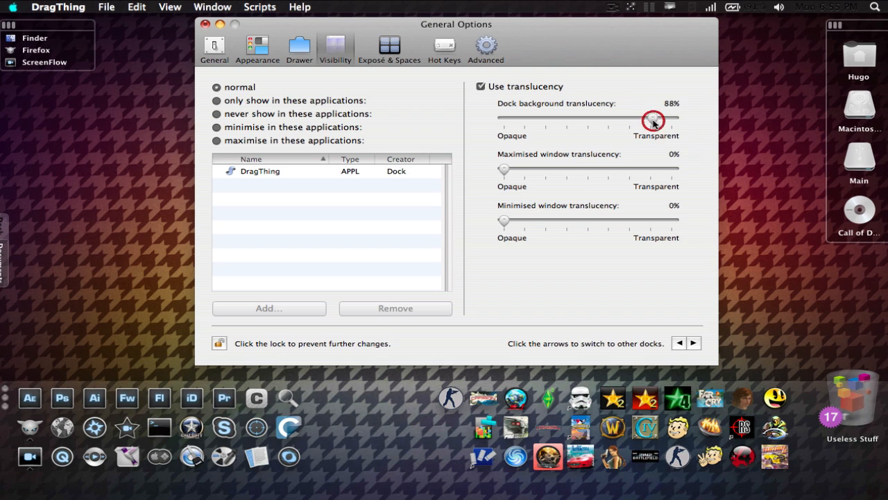
pyautogui.moveTo(652, 118); pyautogui.dragTo(663, 118)
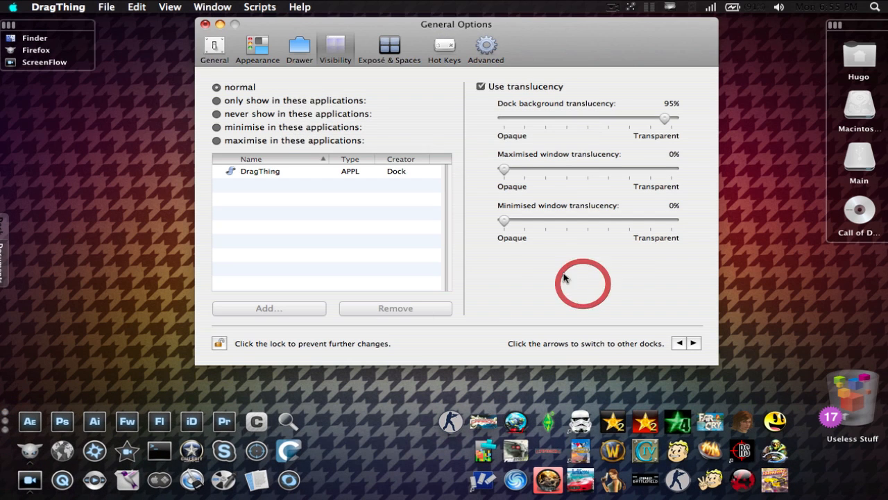
pyautogui.moveTo(483, 422)
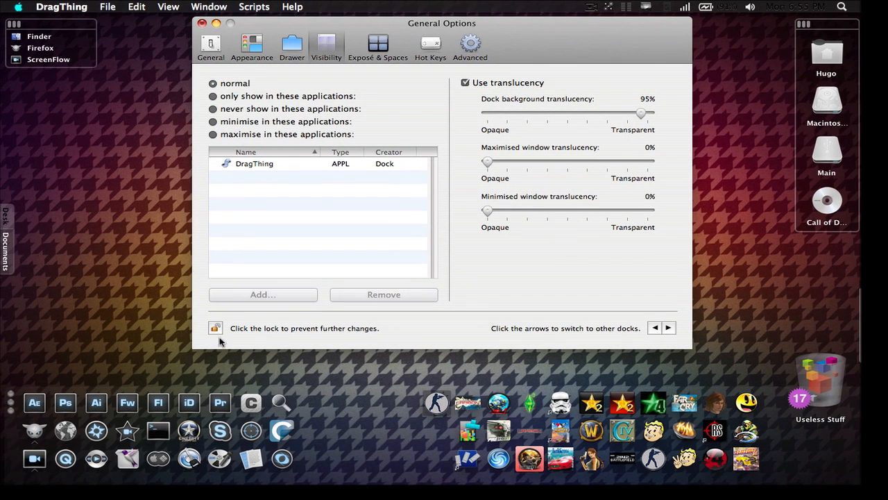
# Close the General Options window, leaving the finished translucent docks on the desktop.
pyautogui.click(203, 22)
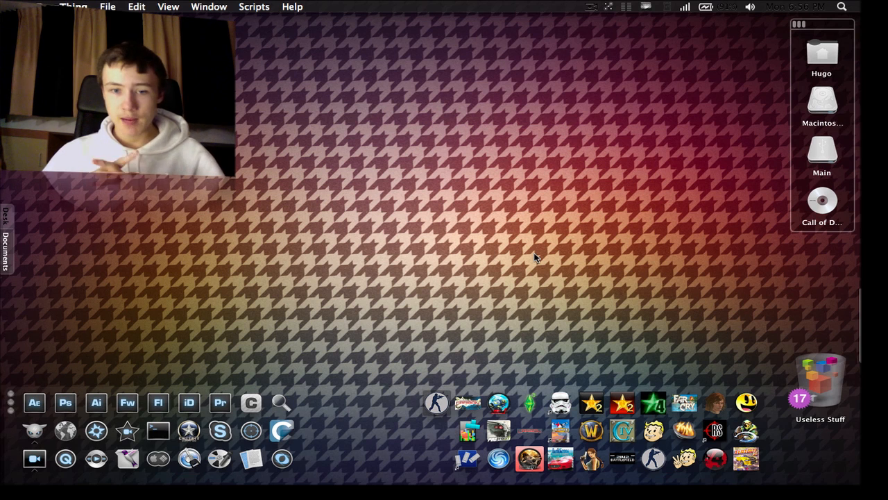
pyautogui.moveTo(849, 423)
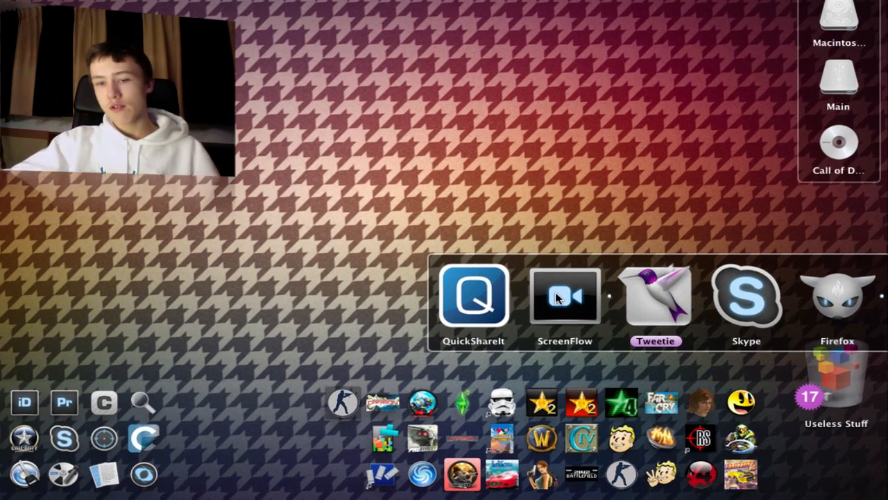
pyautogui.moveTo(749, 290)
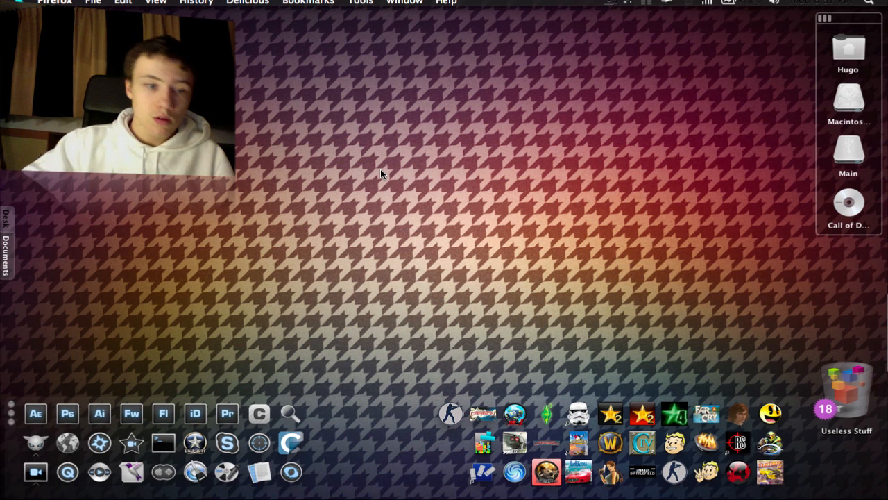
pyautogui.moveTo(658, 217)
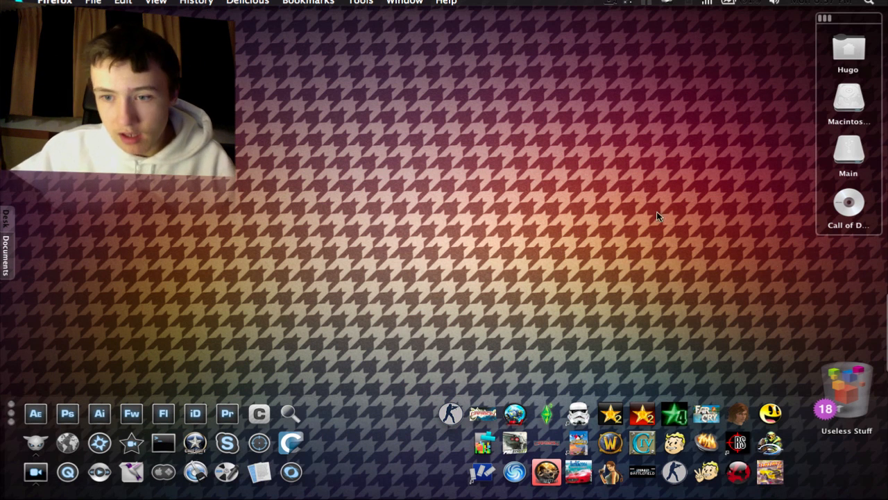